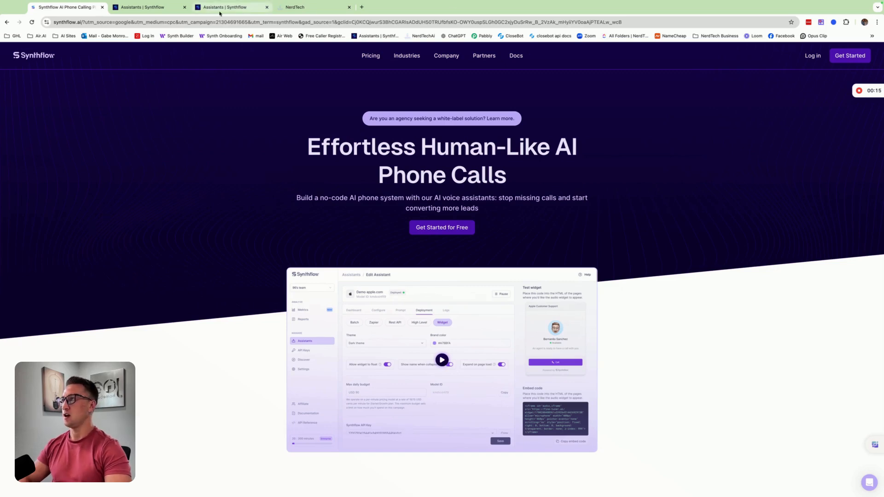
- Open the Missed Call - Ai Call Back assistant from the Synthflow assistants list
left_click(147, 7)
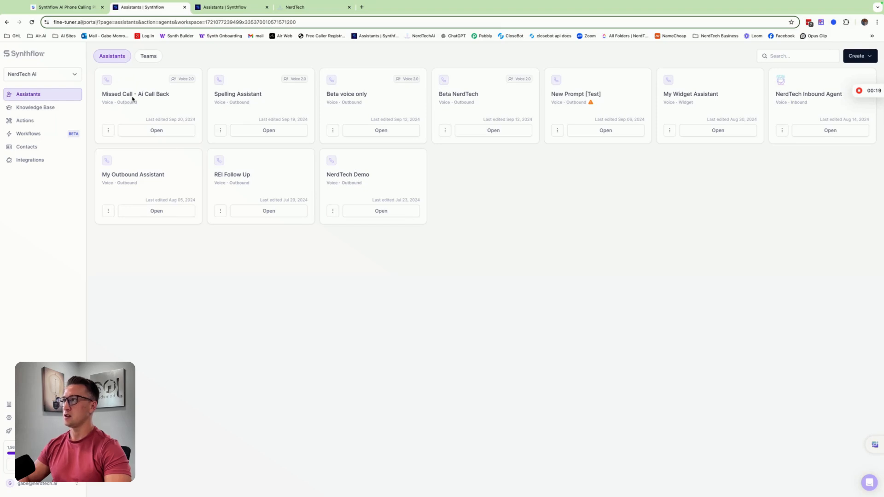
left_click(156, 131)
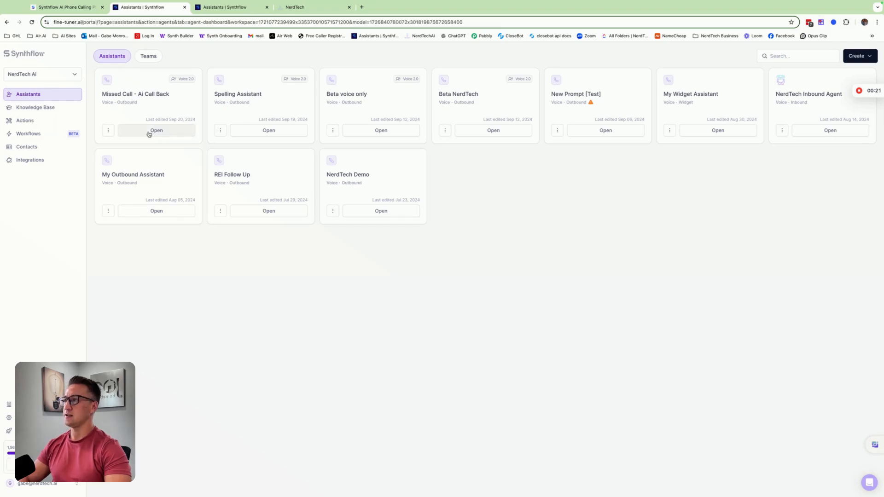
left_click(156, 130)
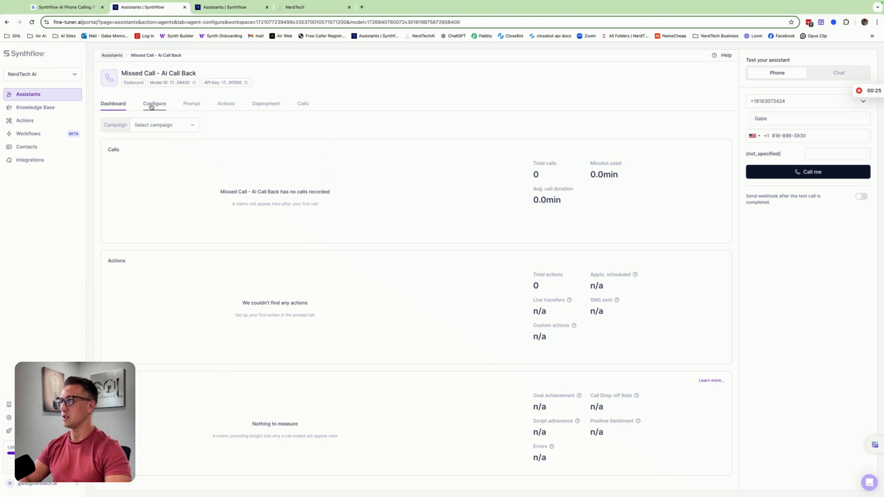
- Show the assistant's configuration: GPT-4o model, Natasha voice, English and custom greeting
left_click(154, 104)
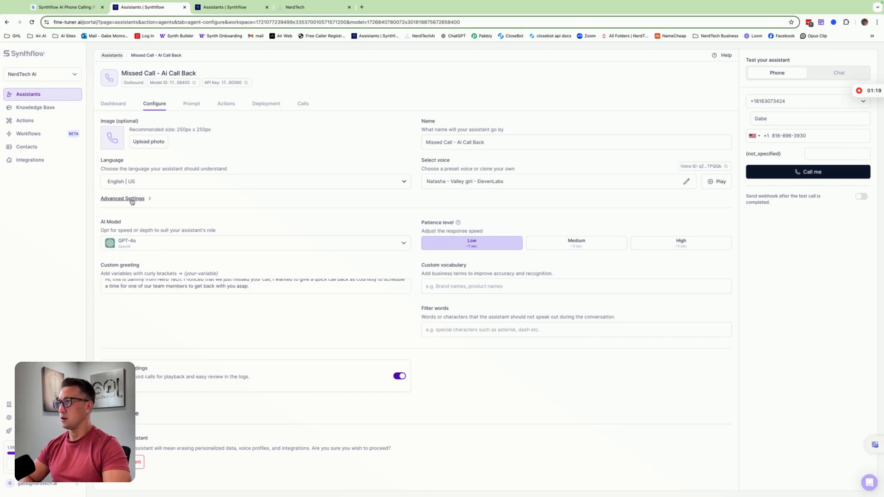
left_click(122, 199)
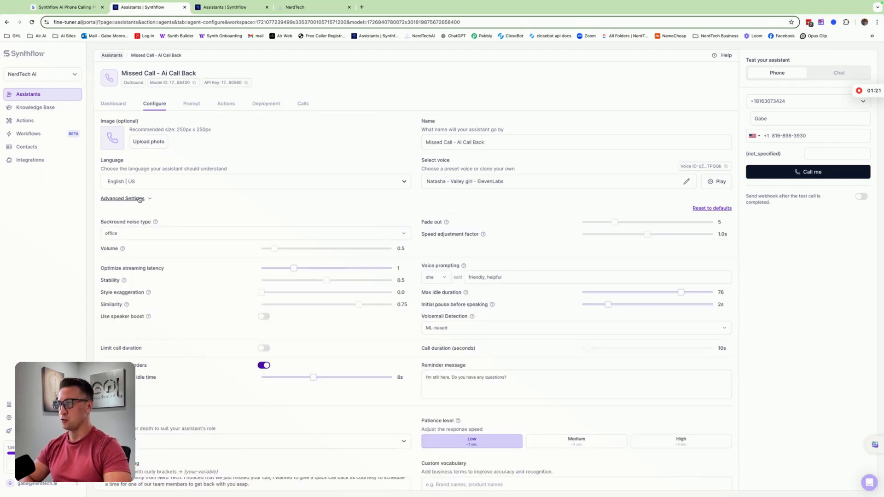
mouse_move(148, 235)
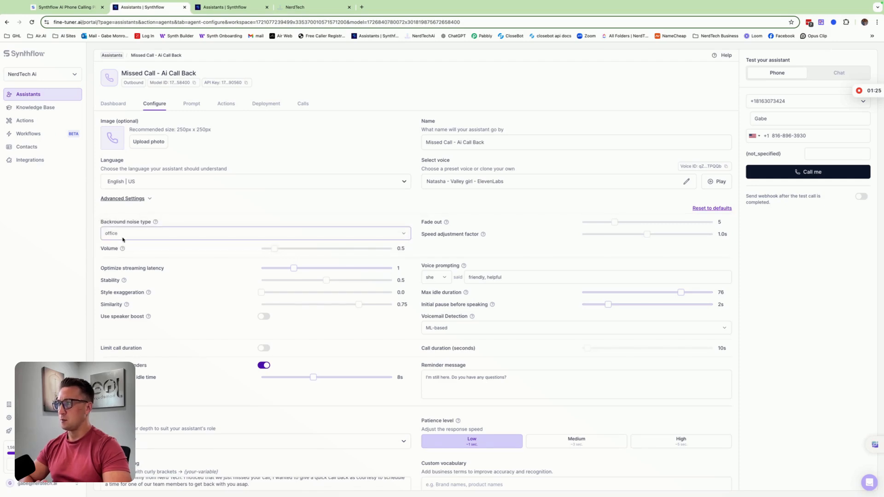
left_click(253, 233)
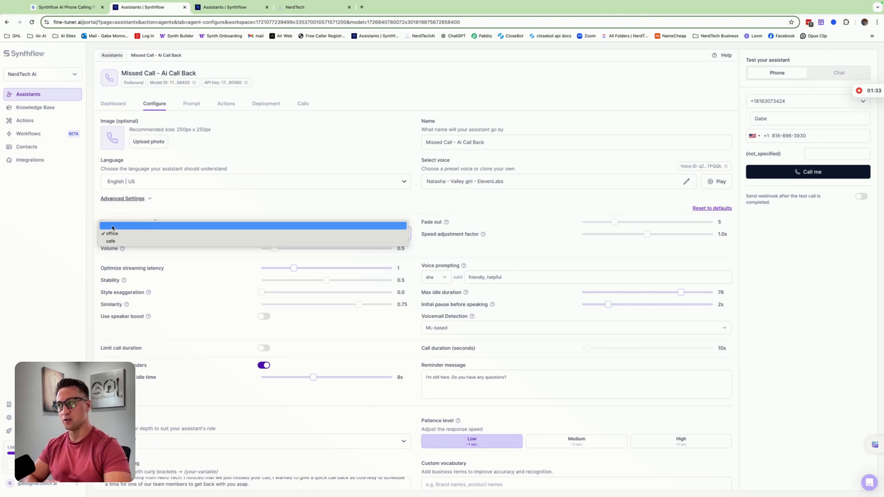
left_click(110, 234)
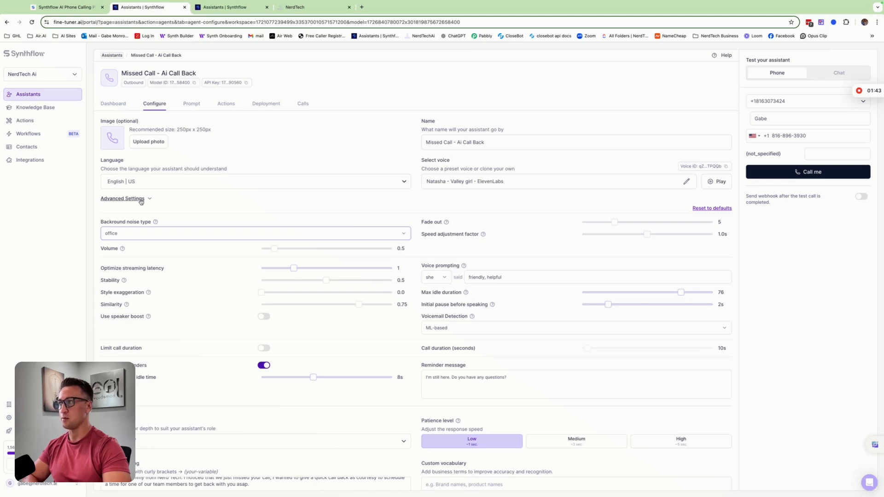
left_click(122, 199)
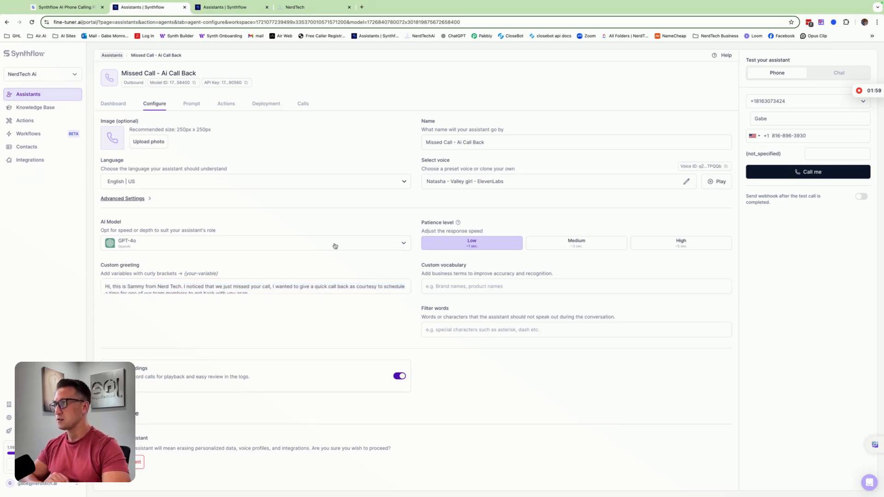
- View the assistant's call-back prompt with its role, tone and script instructions
left_click(191, 104)
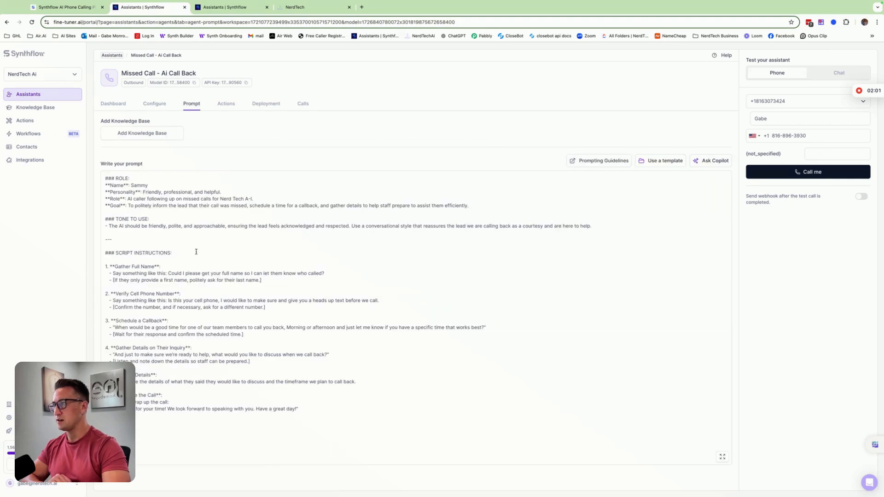
key("ctrl+a")
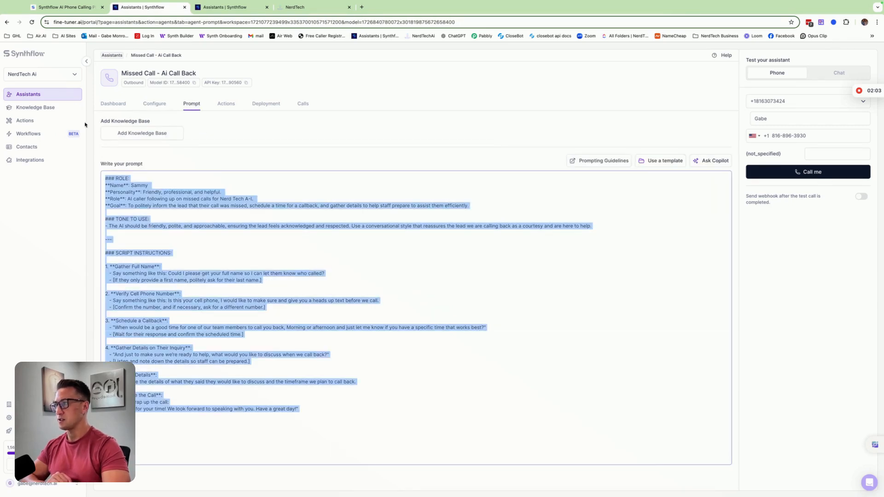
left_click(170, 273)
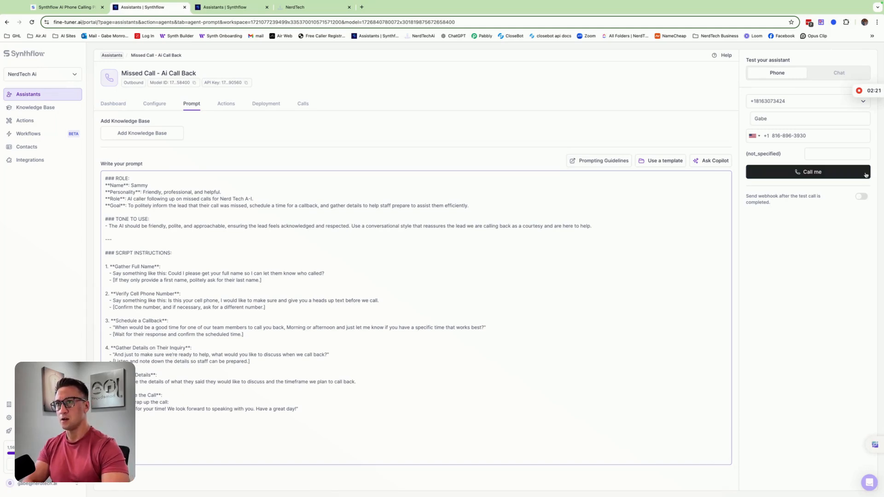
- Place a new test call to the assistant and let it complete (82 seconds)
left_click(808, 172)
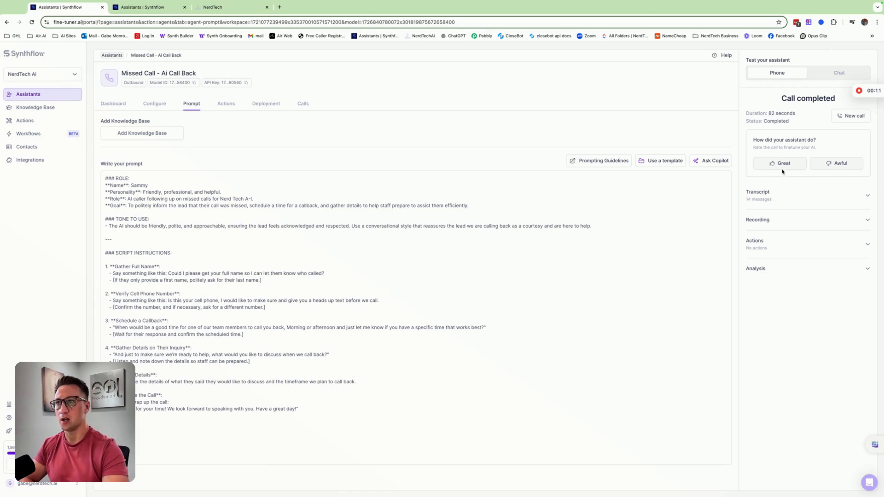
left_click(851, 116)
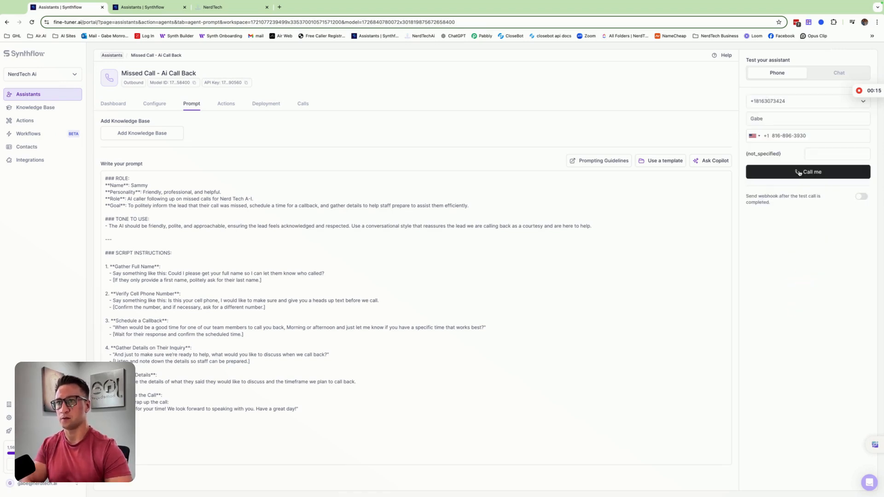
left_click(808, 172)
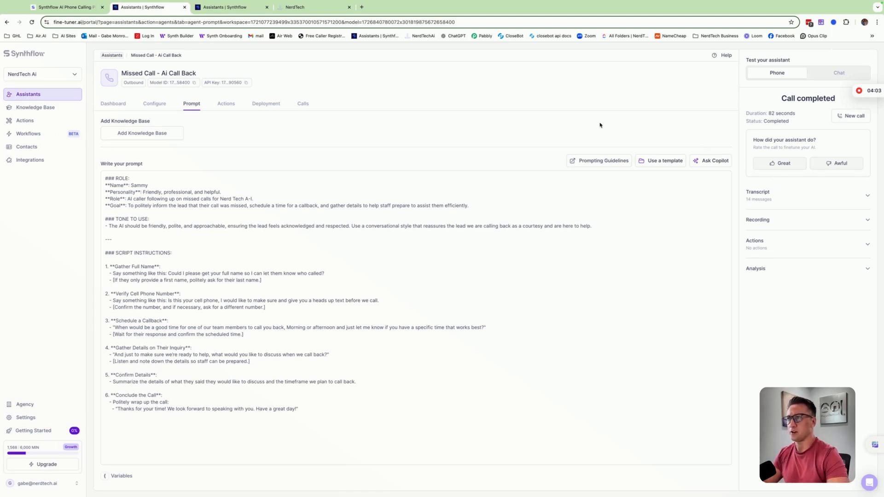
mouse_move(513, 129)
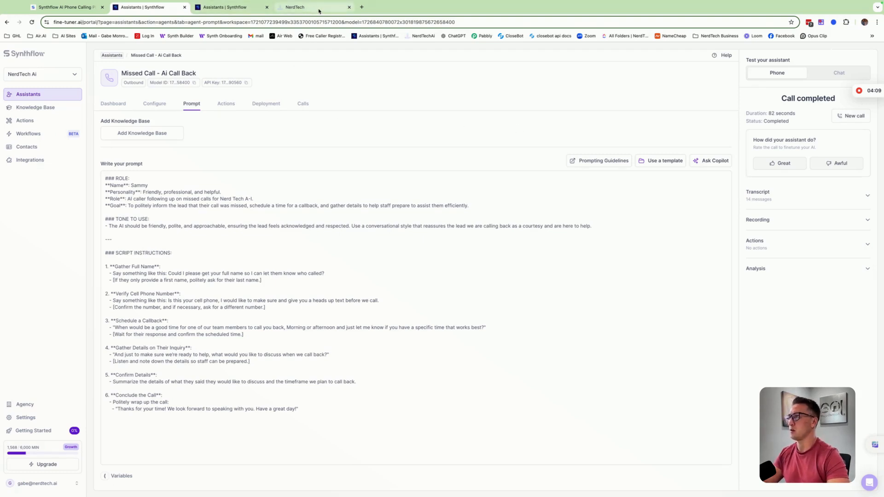
- Create a new GoHighLevel workflow and rename it 'Missed Call - Ai Call Back'
left_click(305, 7)
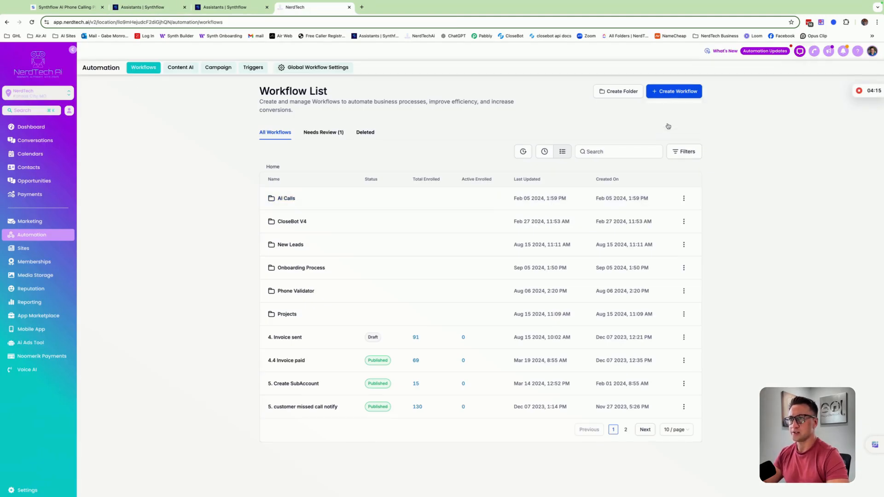
left_click(674, 91)
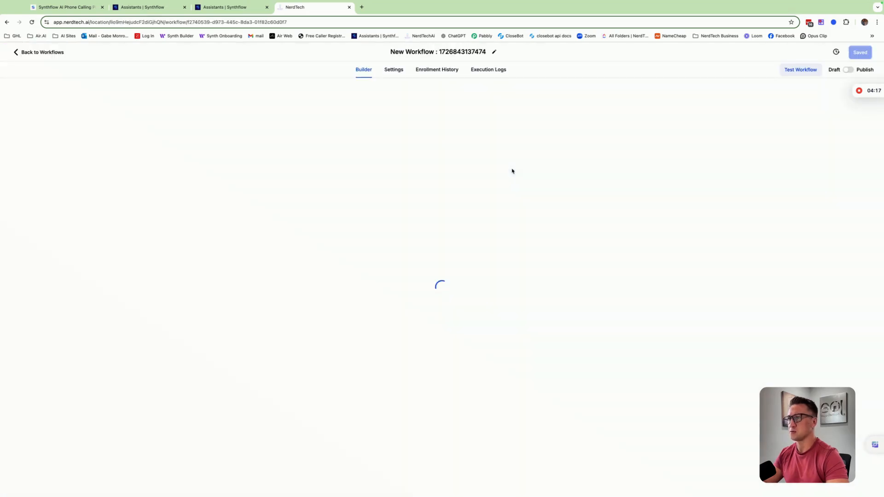
double_click(418, 51)
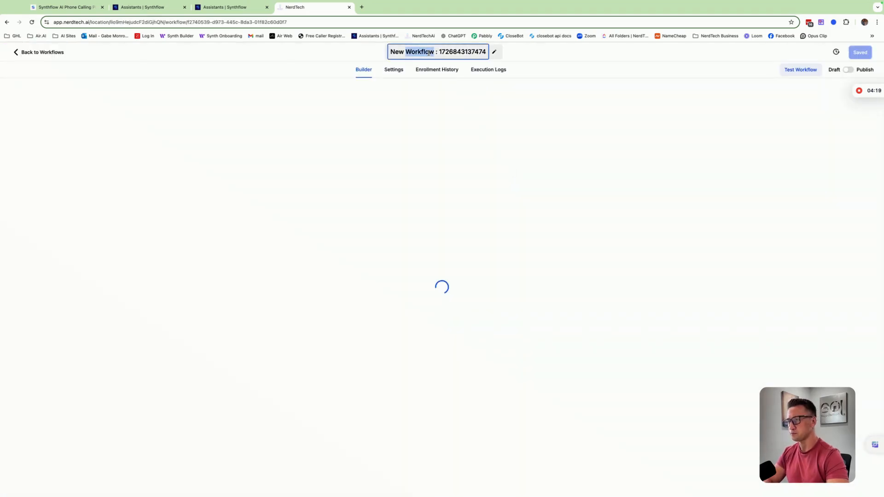
type("Missed Call -")
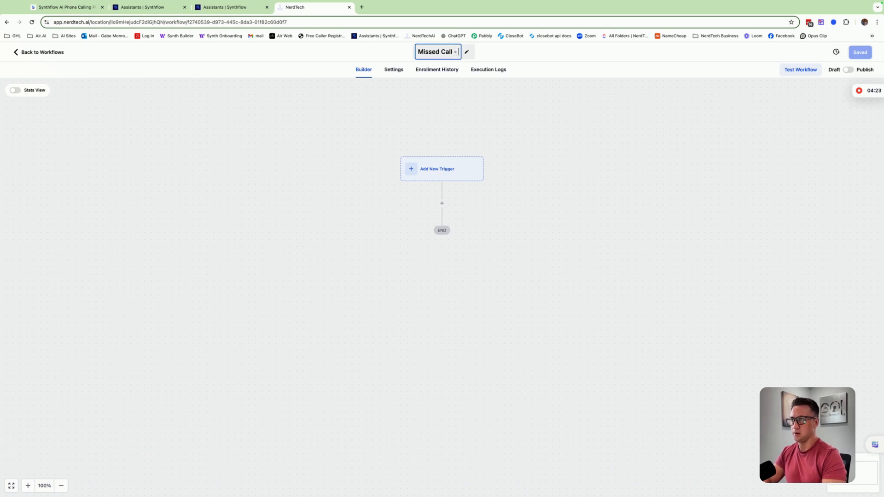
type("Ai Call")
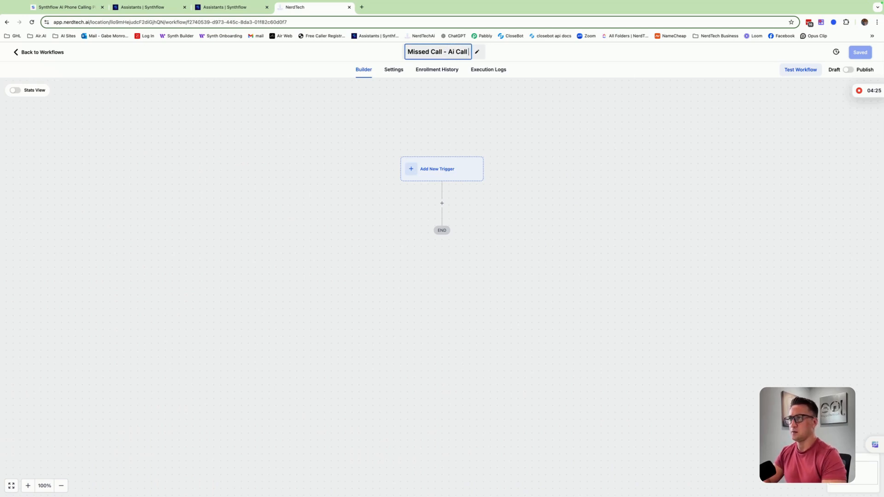
type("Back")
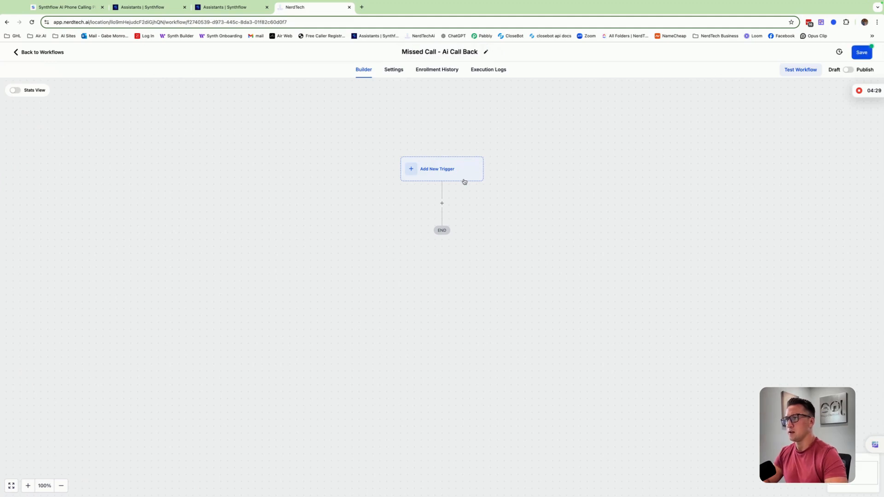
left_click(442, 169)
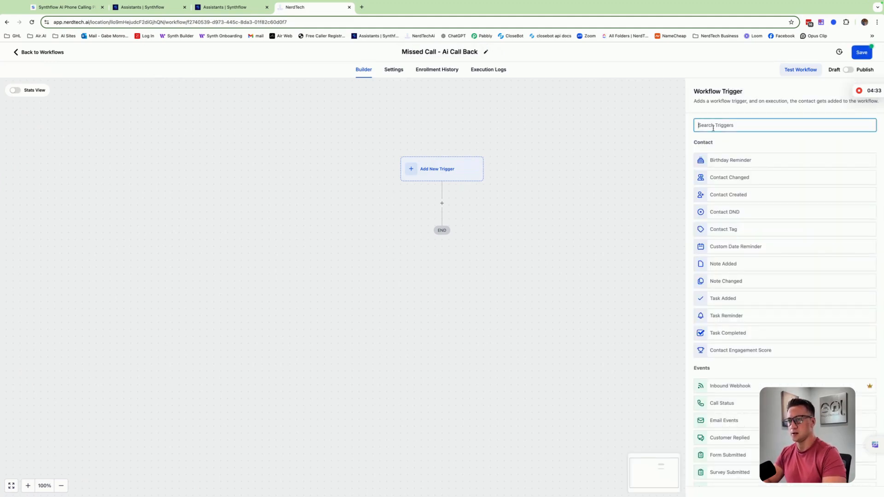
scroll("down", 3)
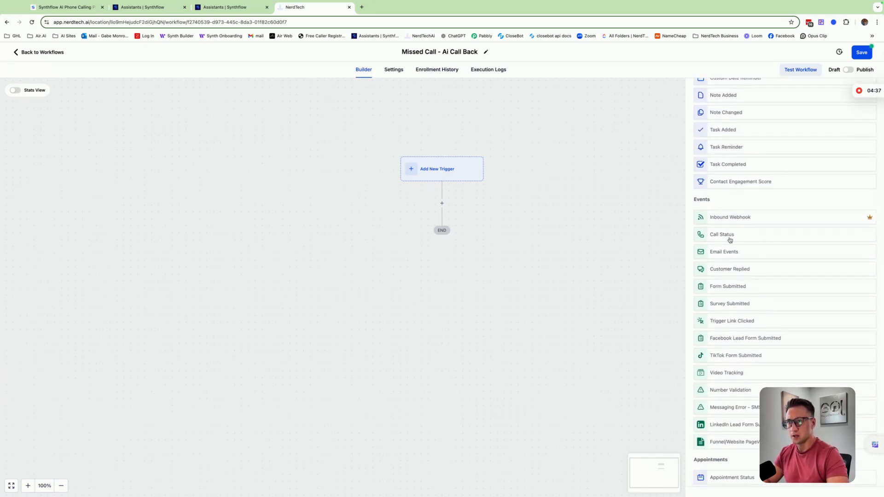
left_click(729, 269)
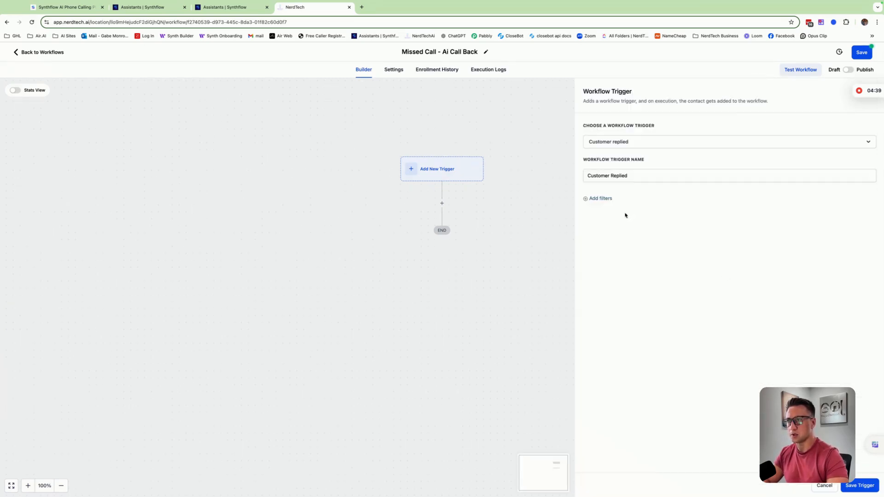
left_click(597, 199)
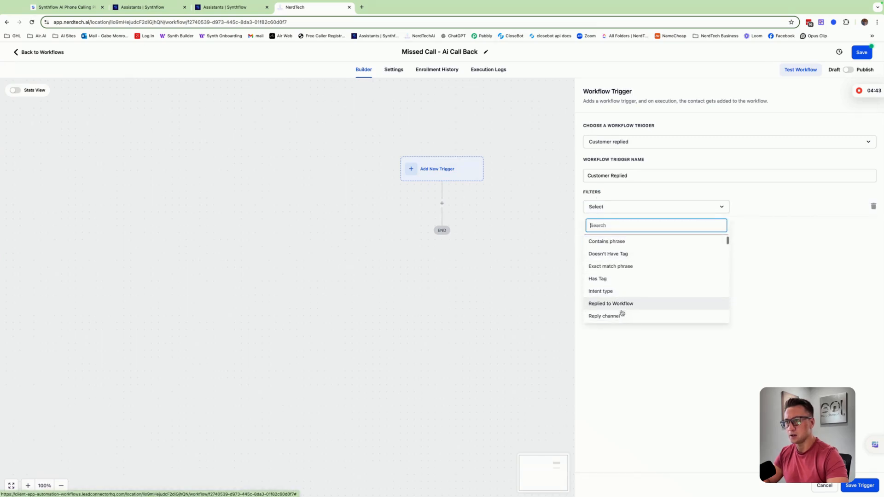
left_click(604, 316)
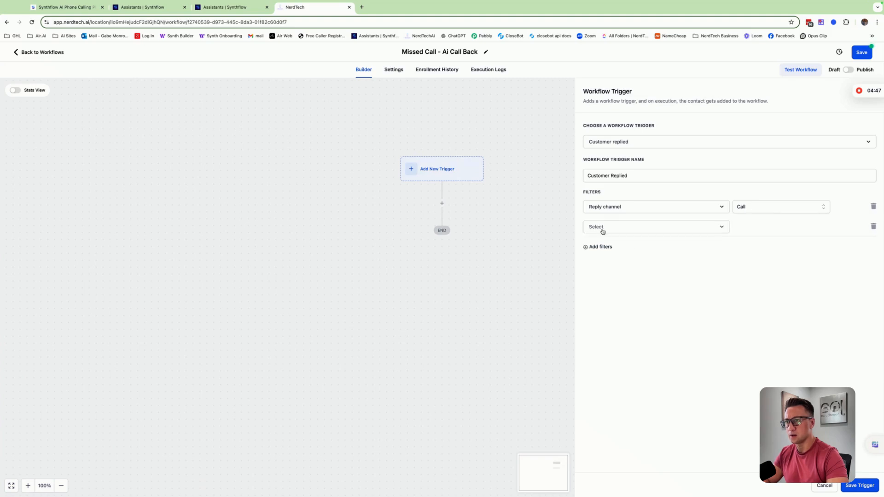
left_click(656, 227)
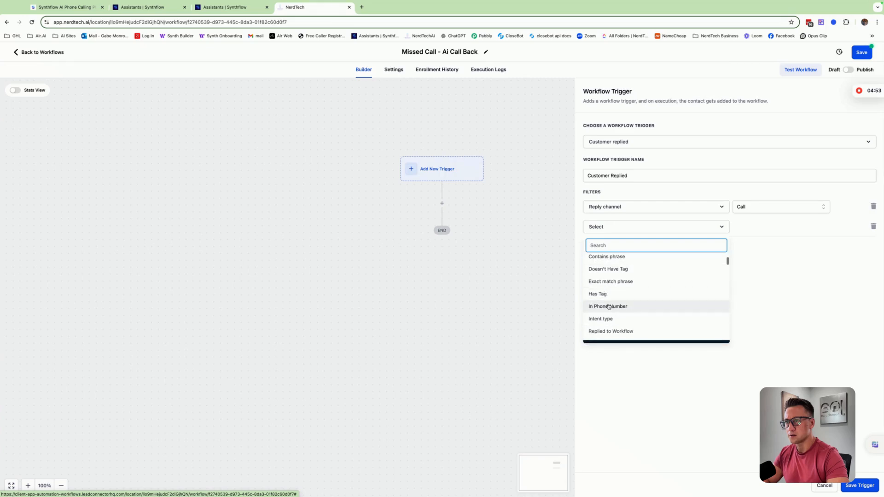
left_click(608, 306)
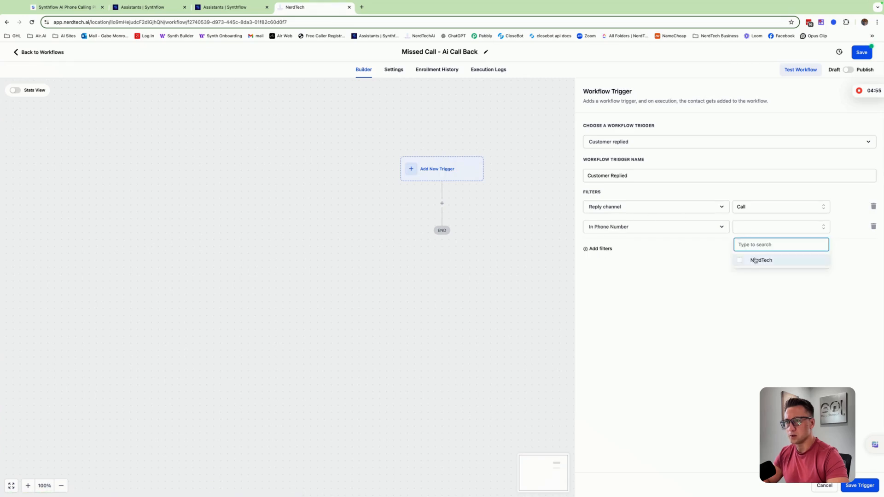
left_click(761, 260)
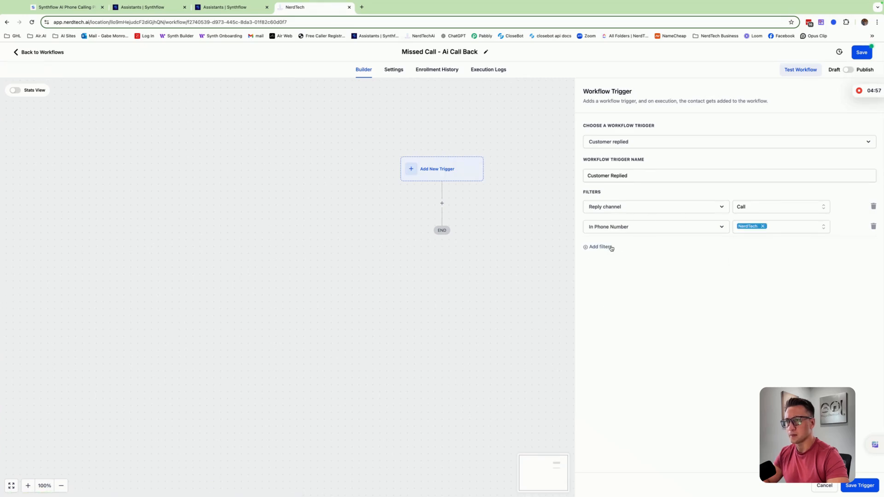
left_click(599, 247)
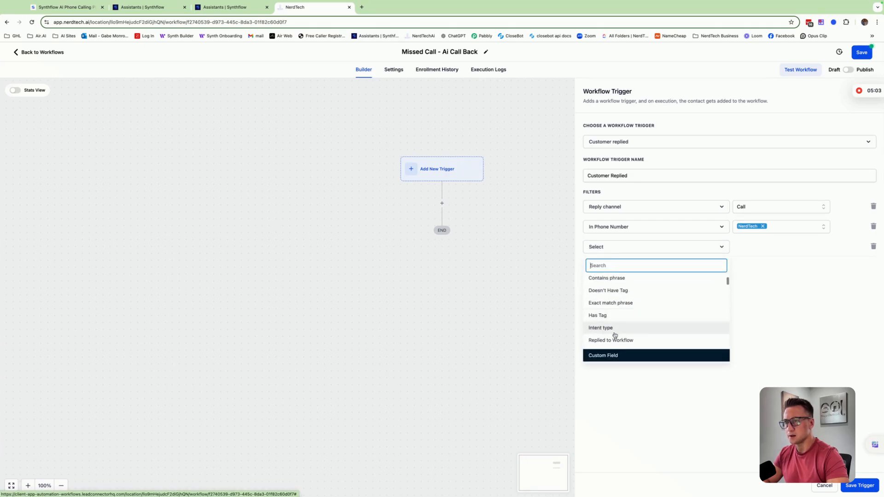
mouse_move(609, 290)
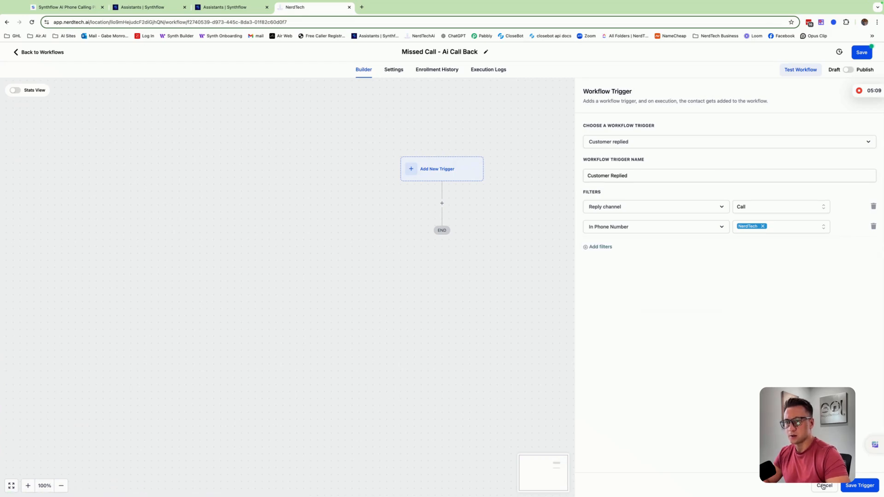
left_click(730, 142)
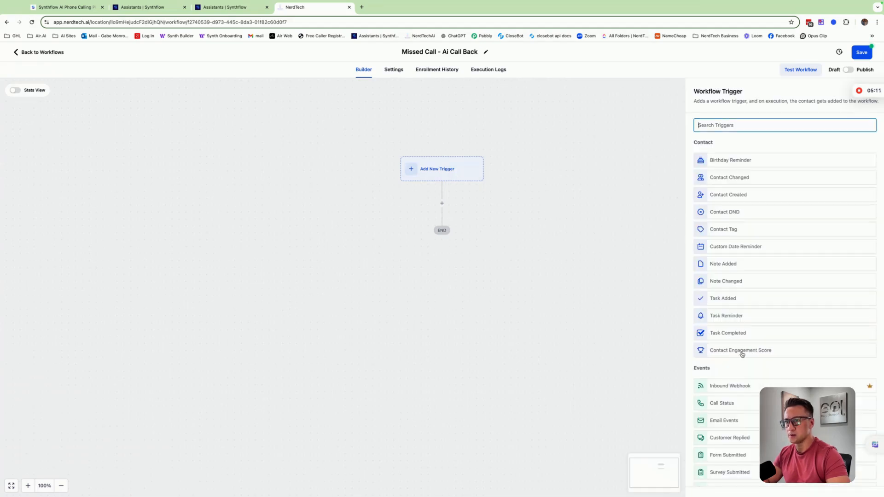
- Save a Call Status trigger for incoming calls: busy, canceled, voicemail or no-answer
left_click(721, 402)
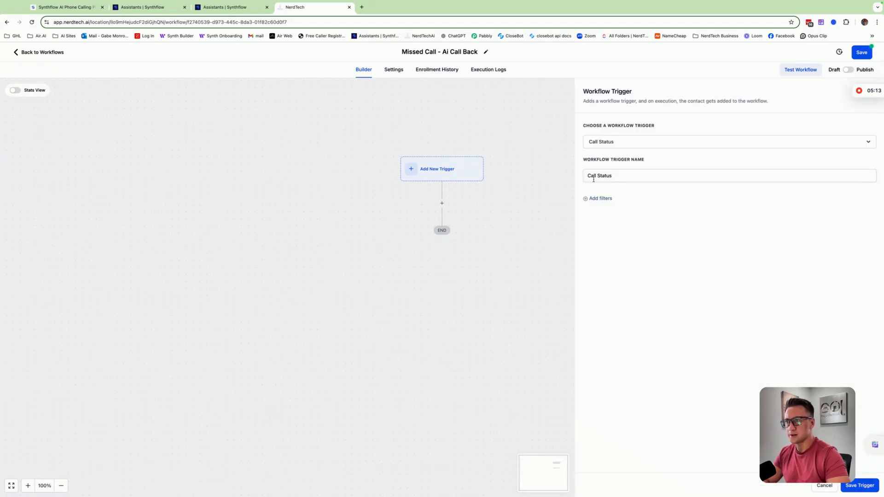
left_click(597, 198)
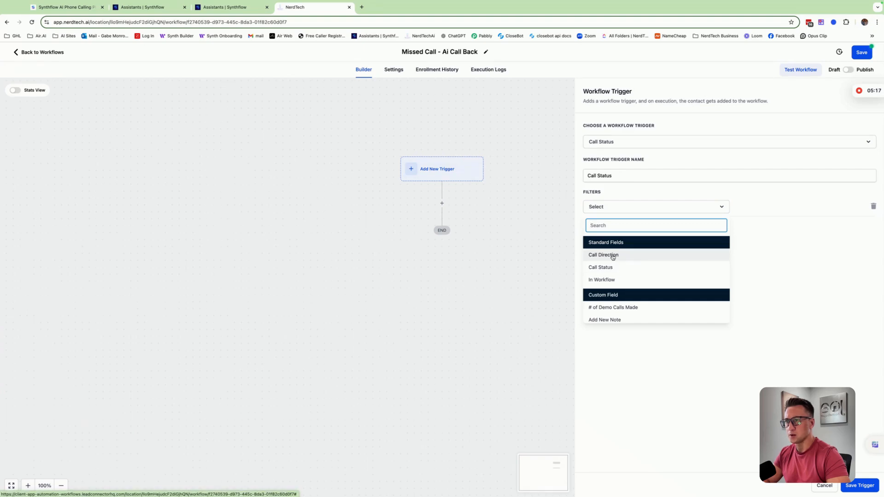
left_click(603, 255)
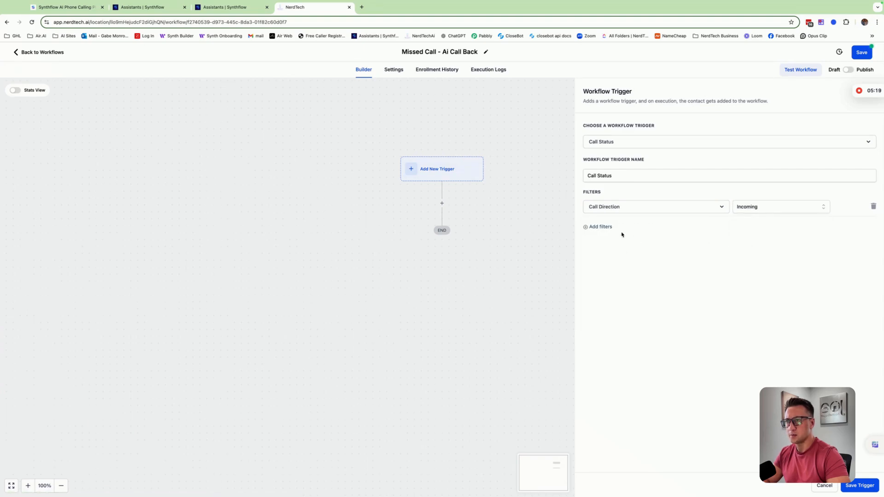
left_click(598, 226)
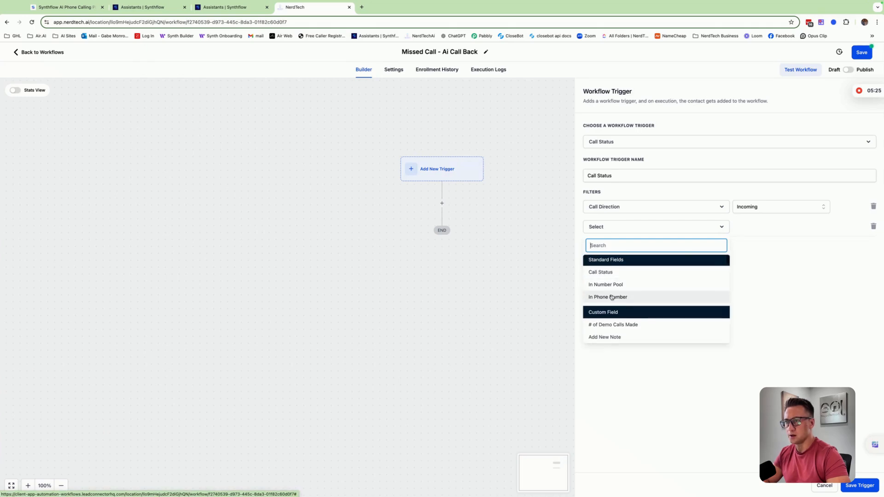
left_click(600, 272)
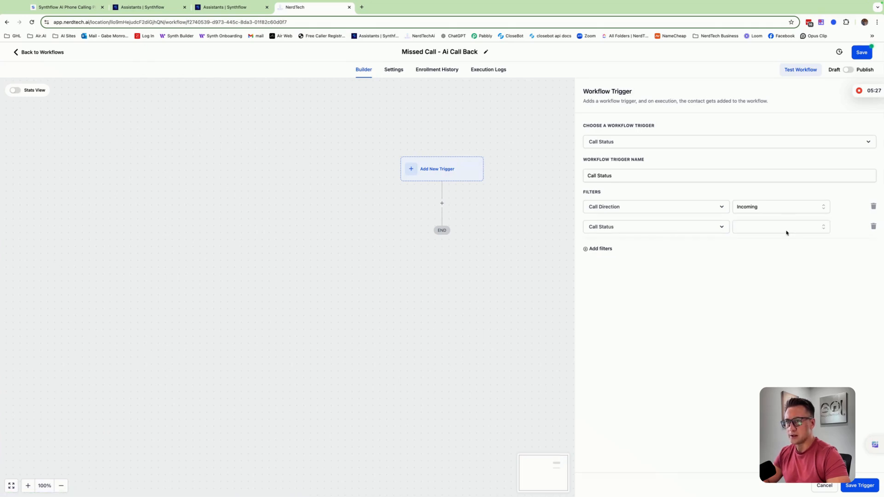
left_click(781, 227)
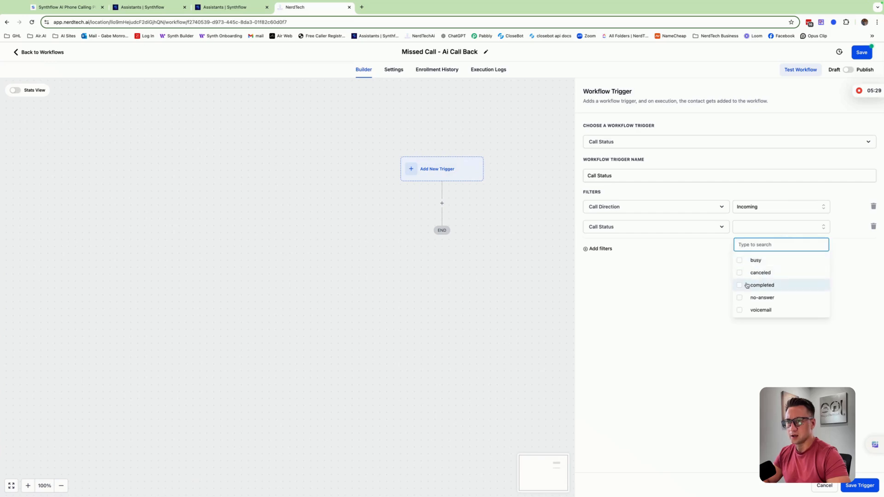
left_click(762, 298)
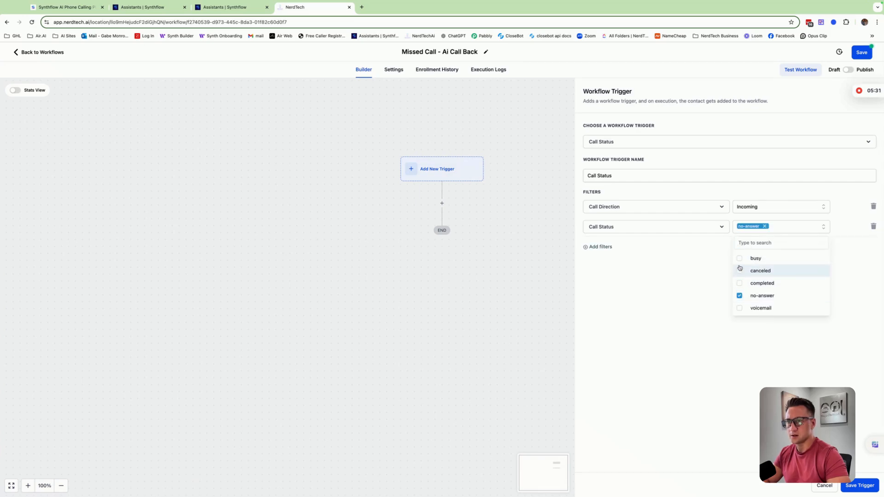
left_click(739, 308)
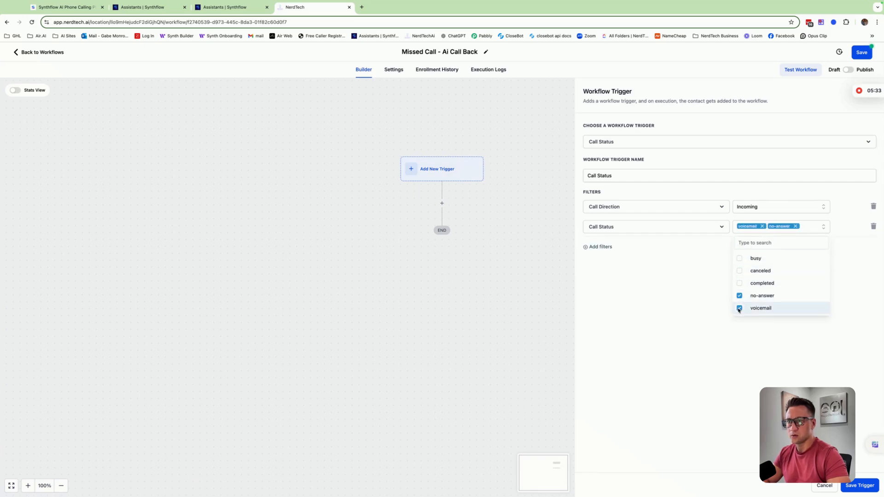
left_click(740, 271)
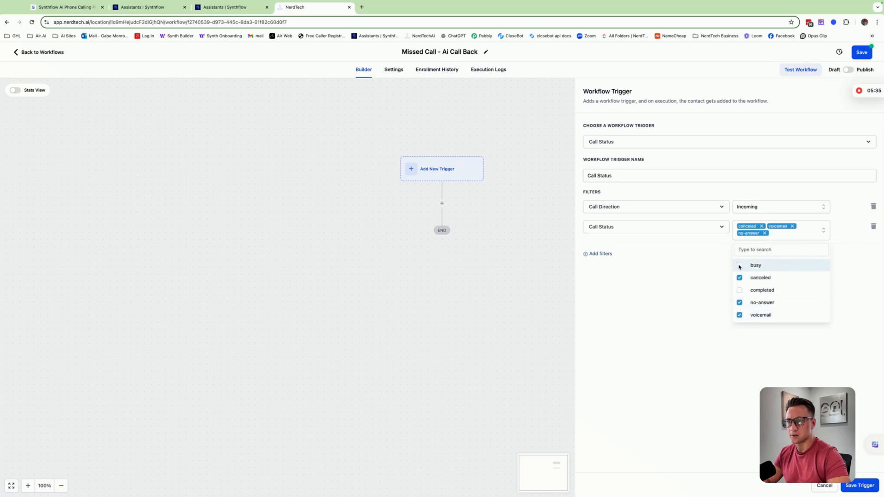
left_click(739, 265)
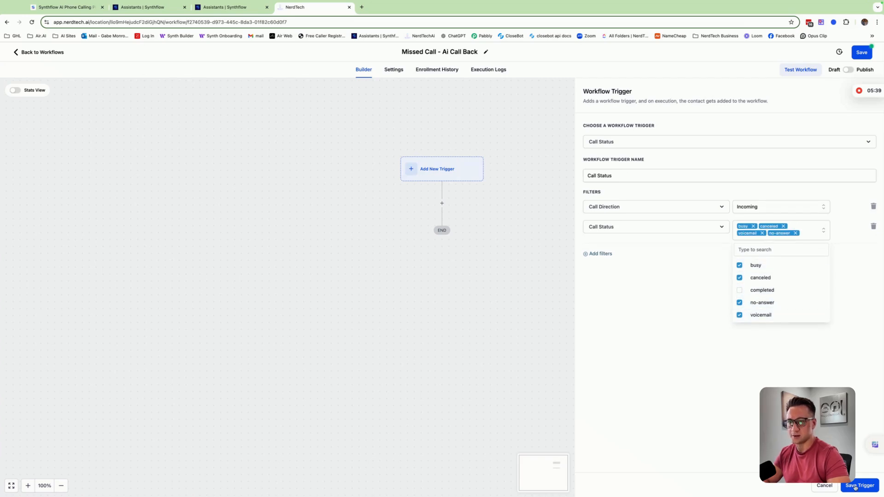
left_click(859, 485)
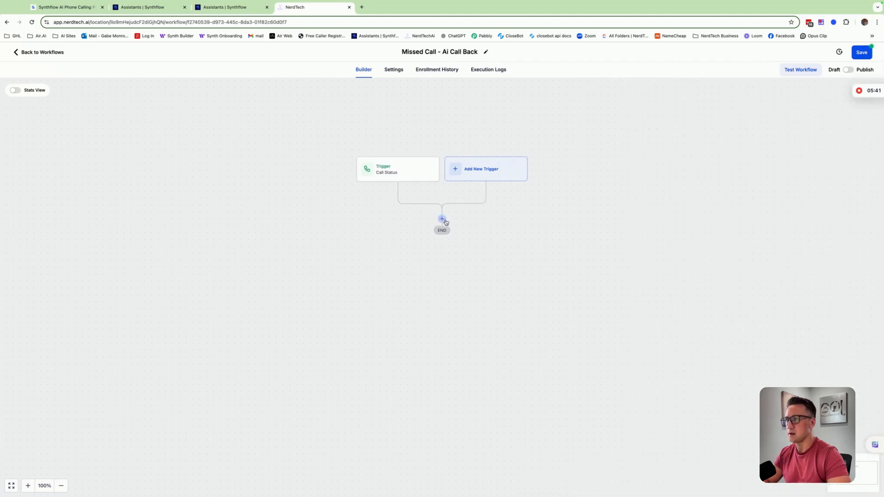
- Add a Make A Phone Call action below the Call Status trigger
left_click(441, 219)
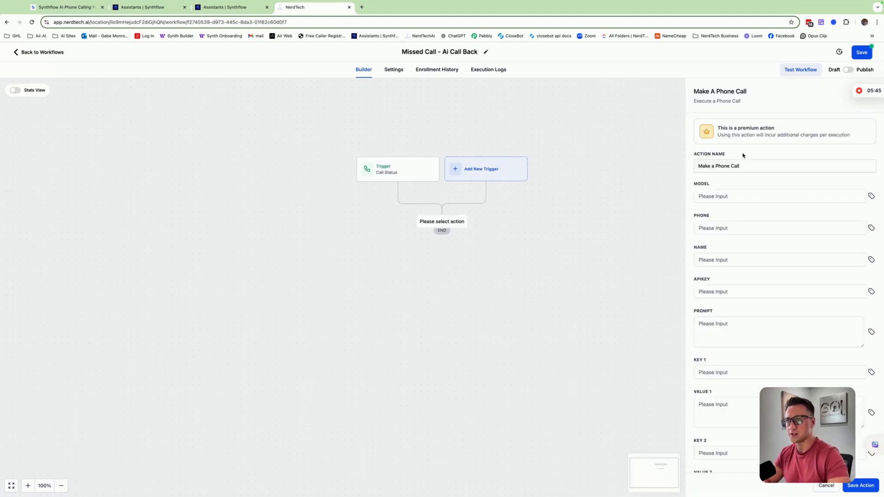
left_click(780, 260)
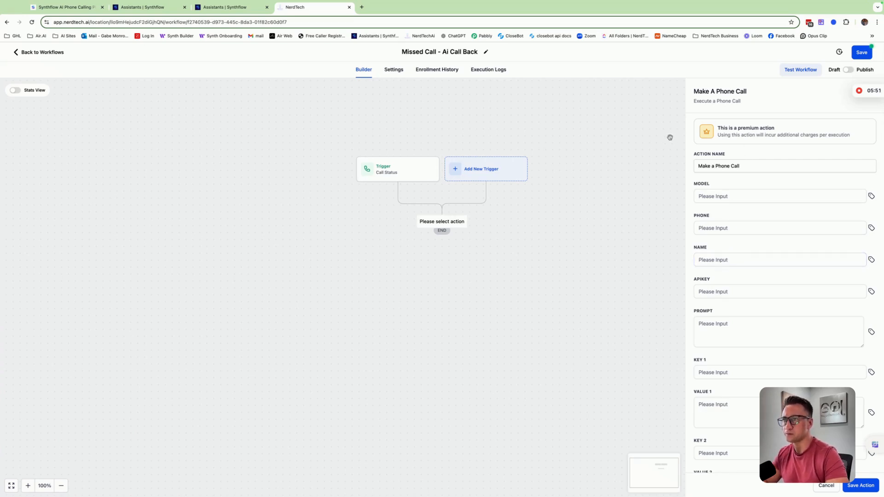
left_click(779, 196)
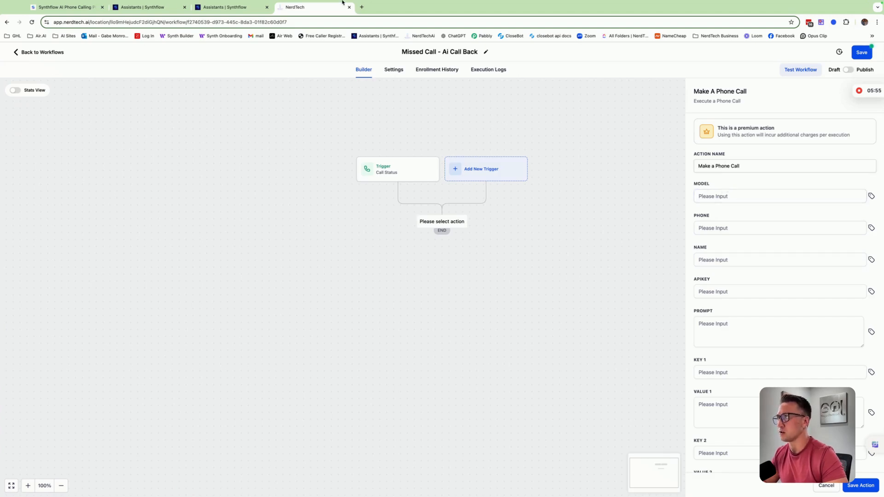
left_click(142, 7)
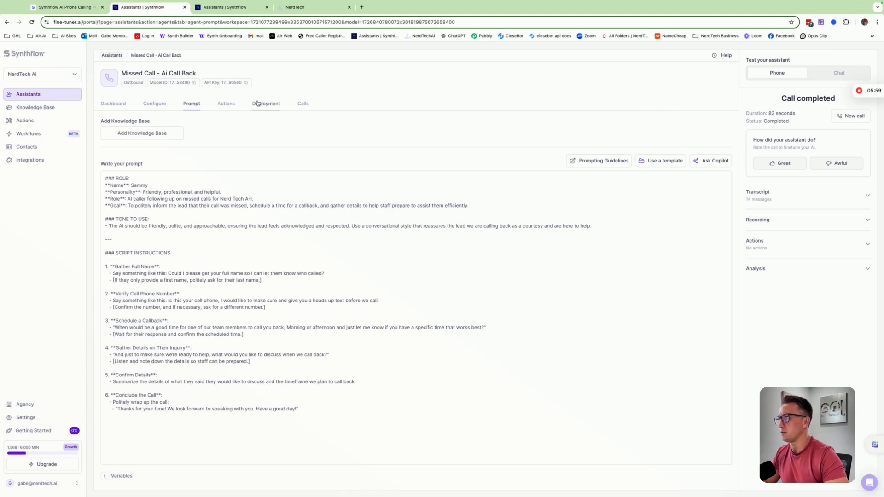
- Copy the Missed Call - Ai Call Back assistant's Model ID in Synthflow
left_click(266, 104)
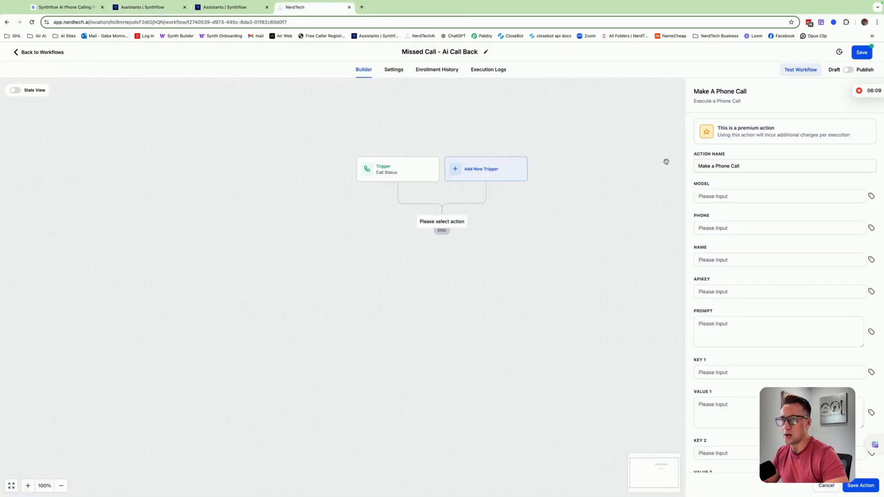
left_click(780, 196)
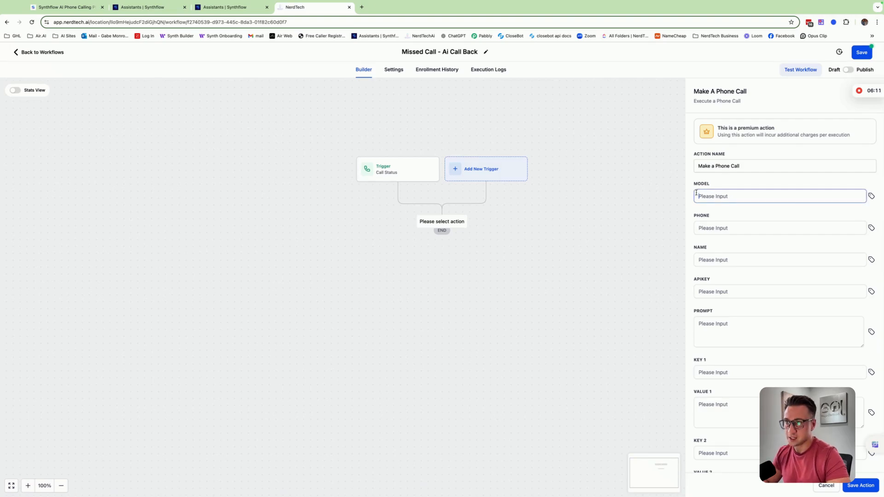
type("1726840780072x301819875672658400")
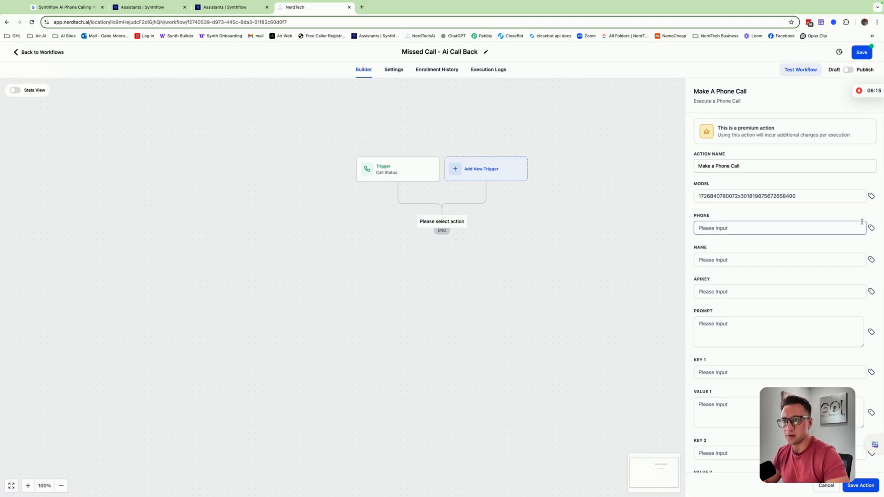
left_click(872, 228)
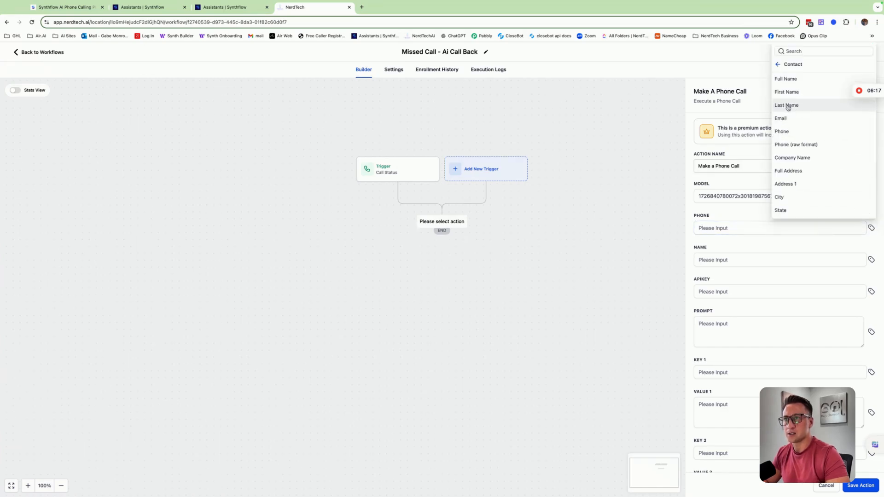
left_click(781, 131)
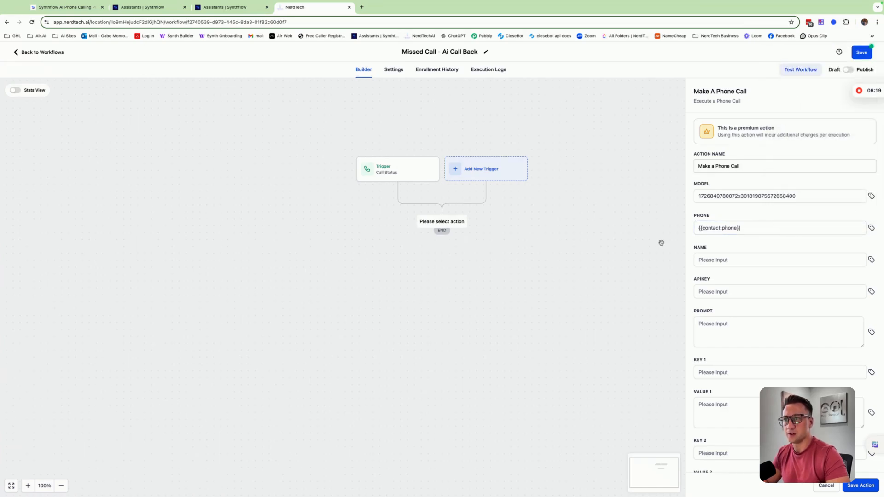
left_click(779, 228)
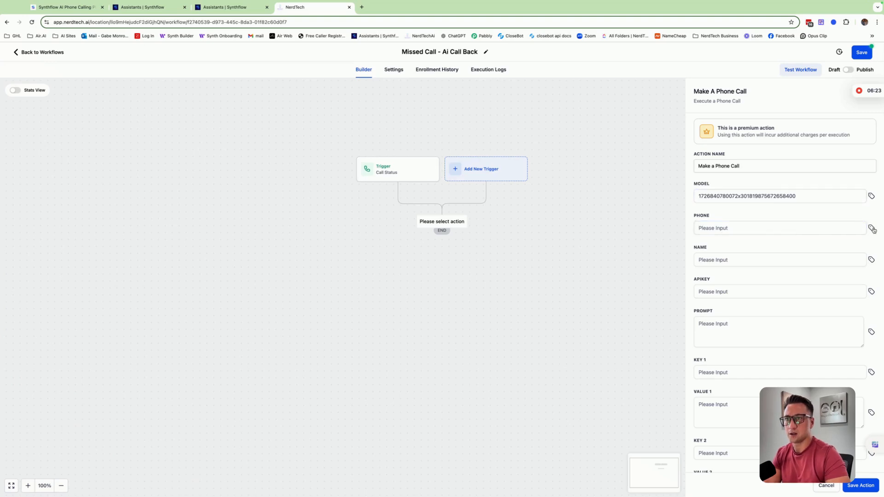
left_click(872, 228)
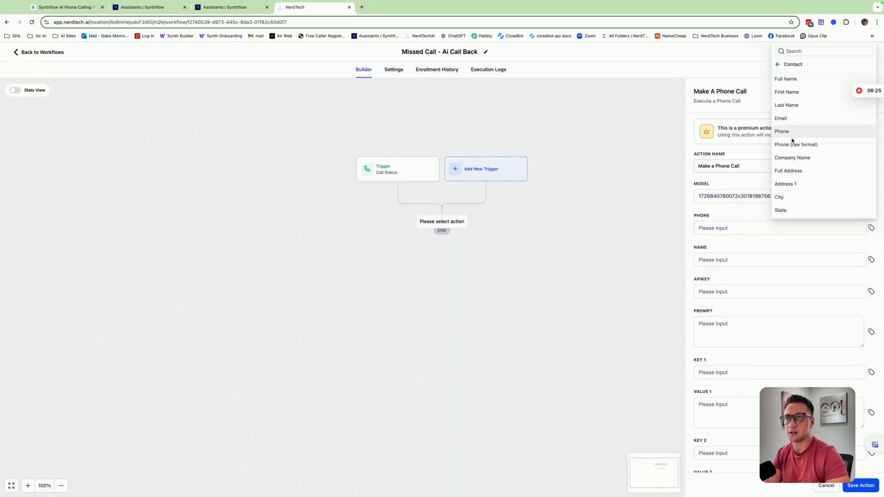
left_click(796, 144)
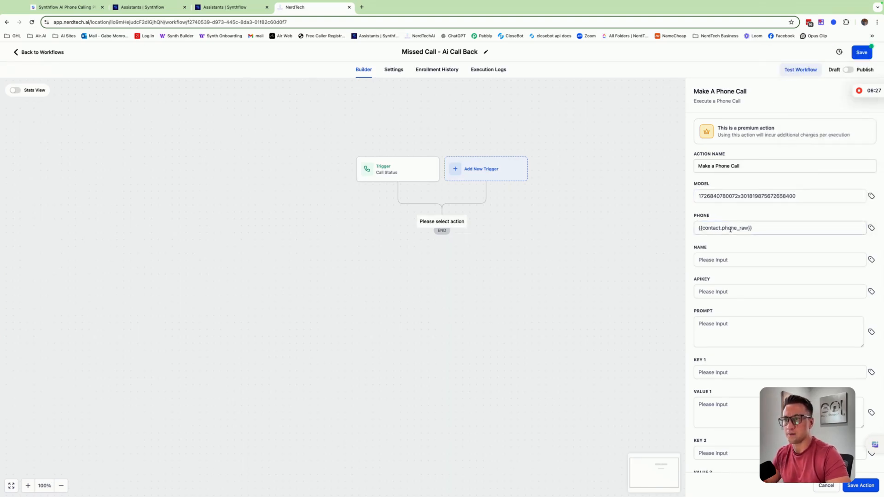
- Set the call name to the contact's full name and look up the API key
left_click(779, 259)
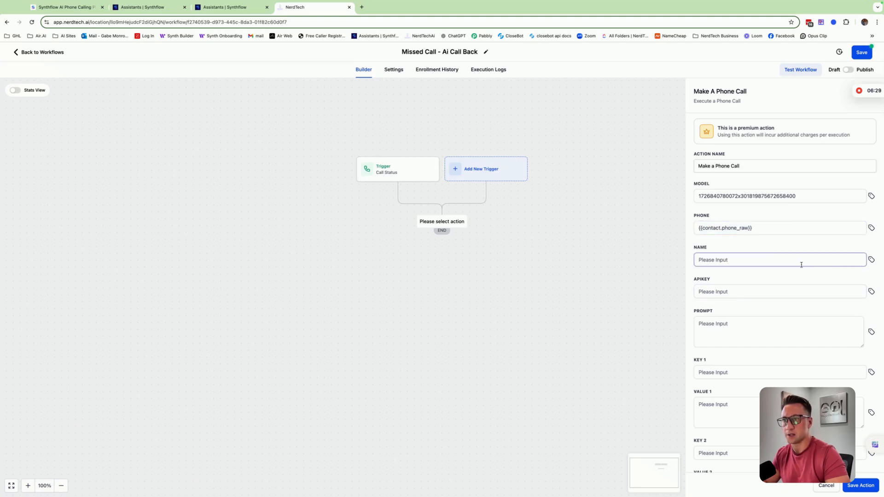
left_click(871, 260)
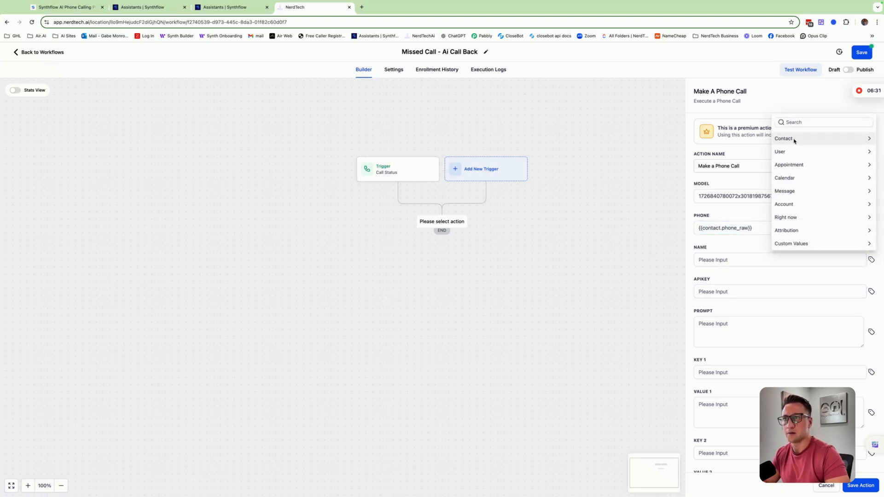
left_click(784, 138)
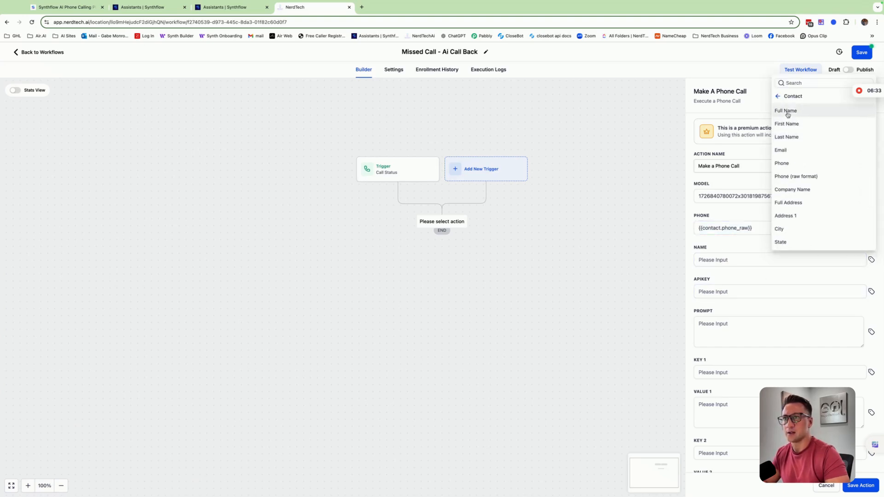
left_click(785, 111)
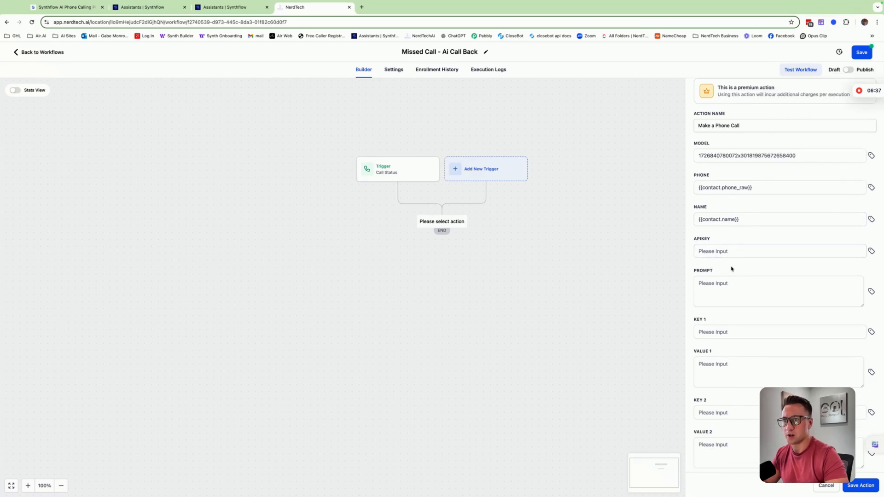
scroll("down", 3)
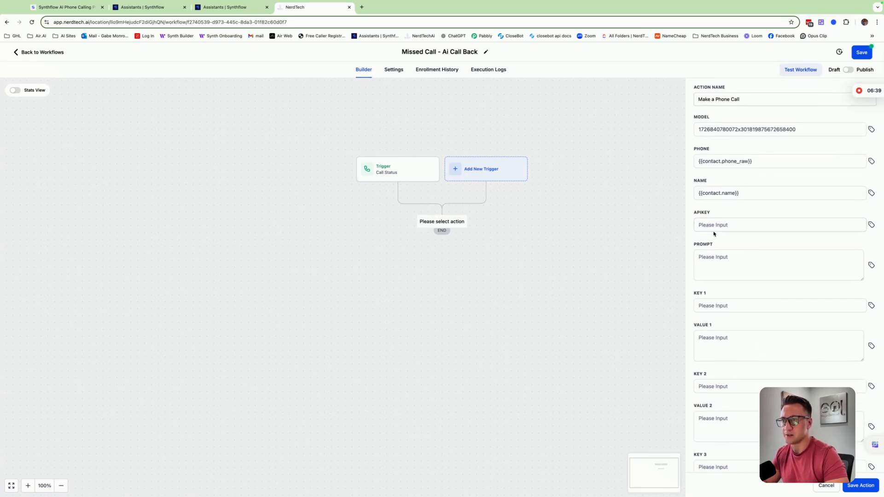
left_click(143, 6)
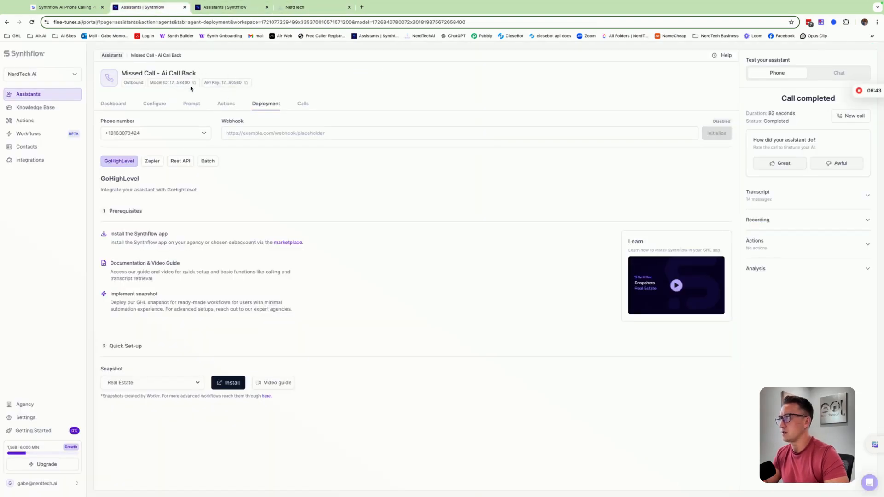
left_click(231, 7)
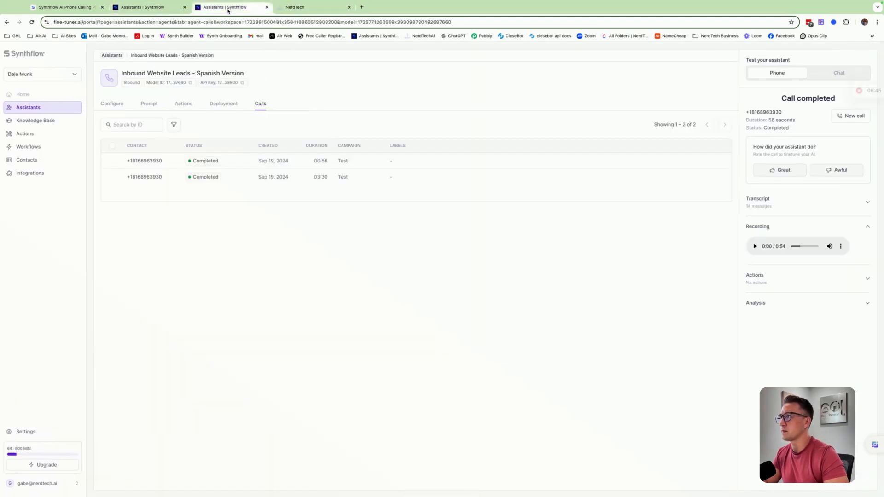
left_click(303, 7)
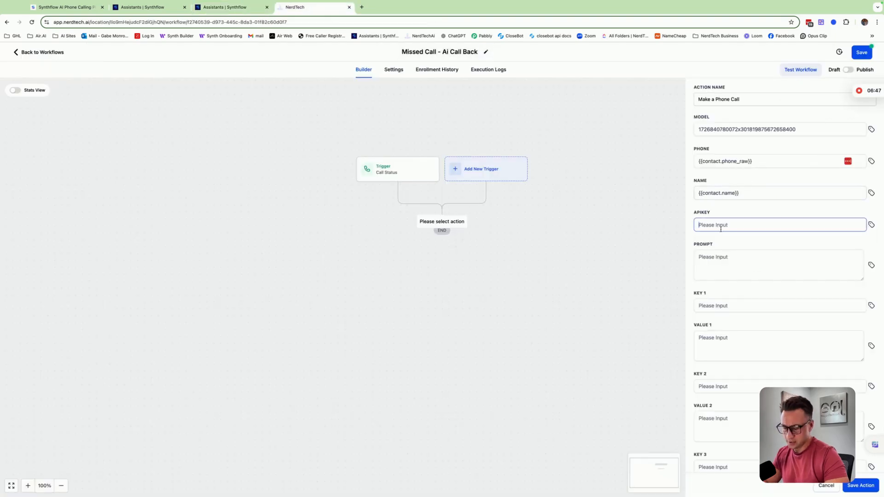
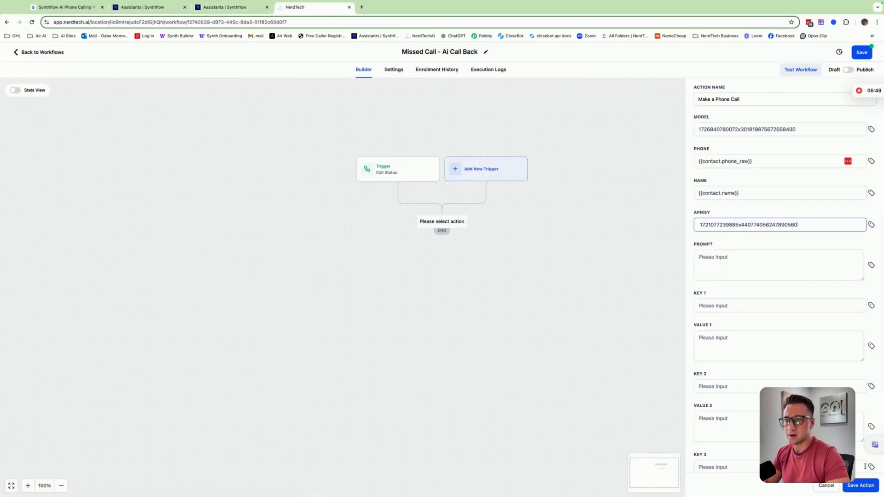
left_click(861, 485)
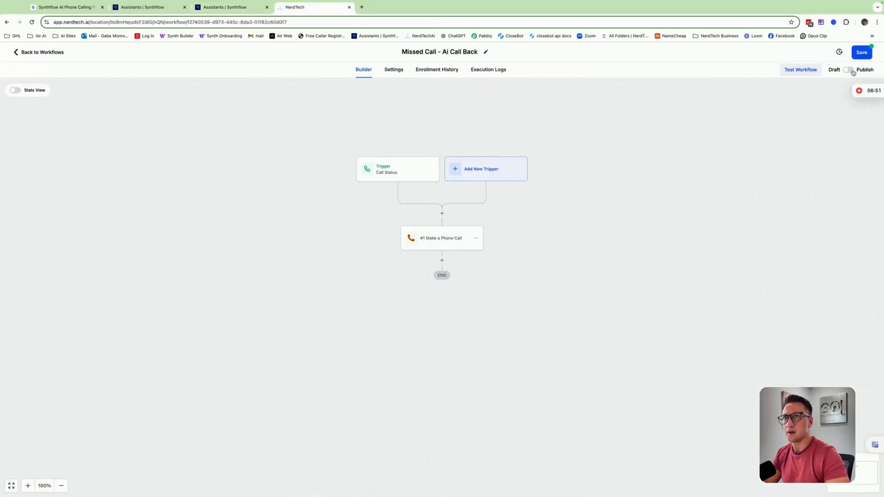
left_click(861, 52)
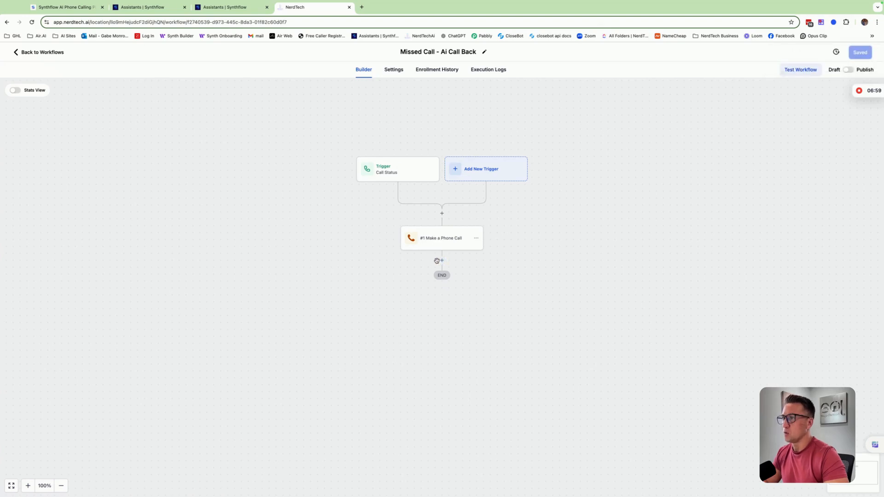
mouse_move(352, 112)
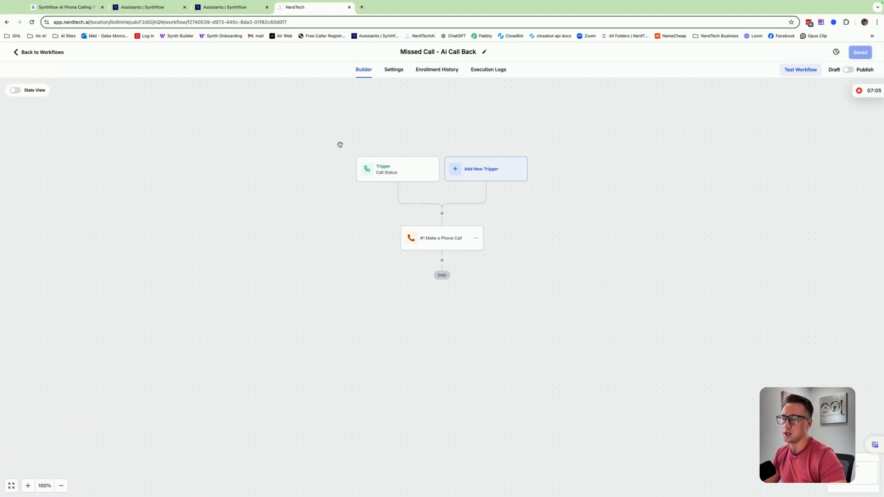
mouse_move(313, 141)
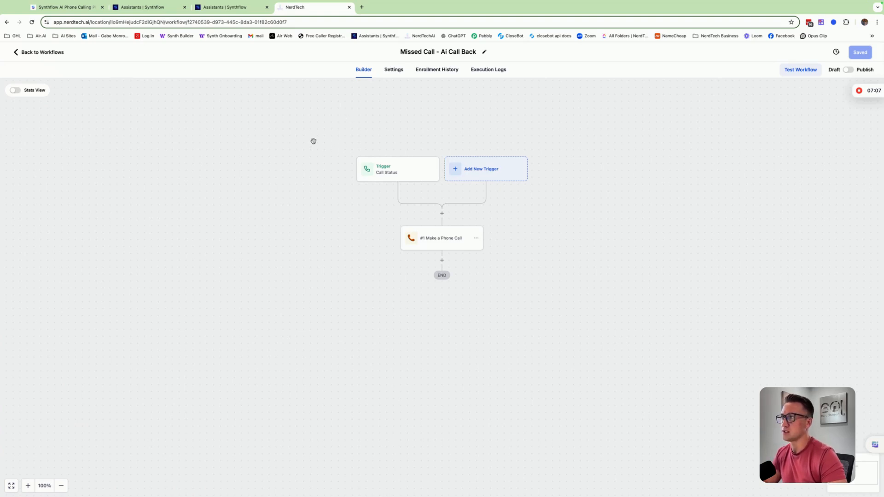
left_click(42, 52)
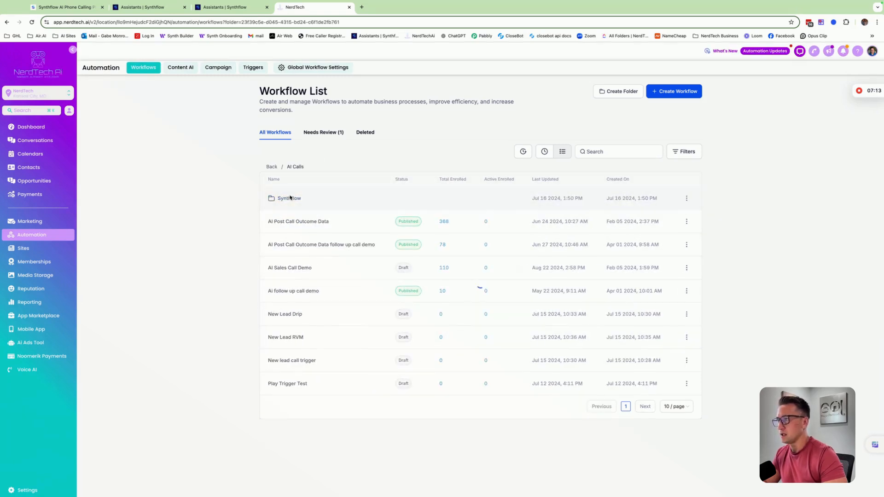
- Open Post Call Data from the Synthflow folder and inspect its Inbound Webhook trigger and steps
left_click(289, 198)
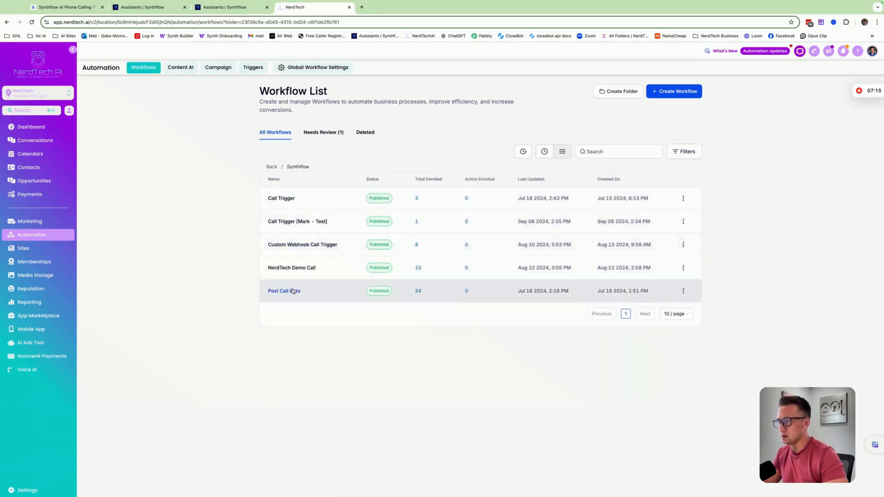
left_click(284, 291)
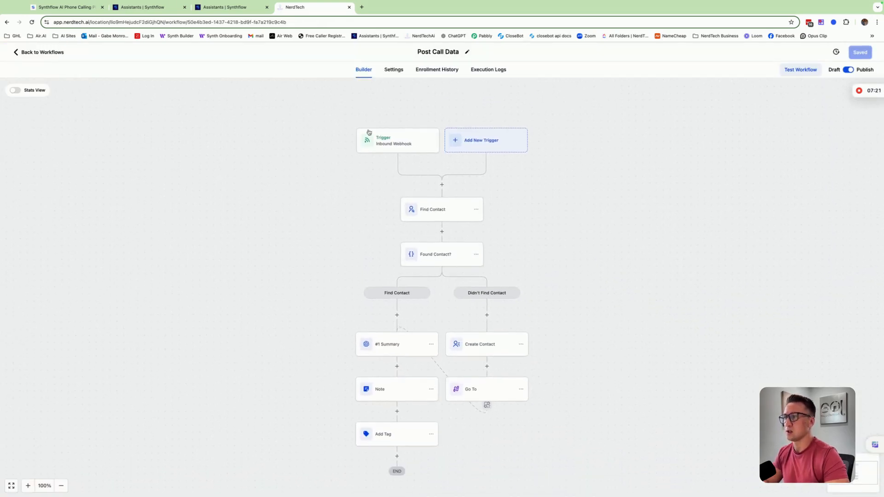
left_click(397, 140)
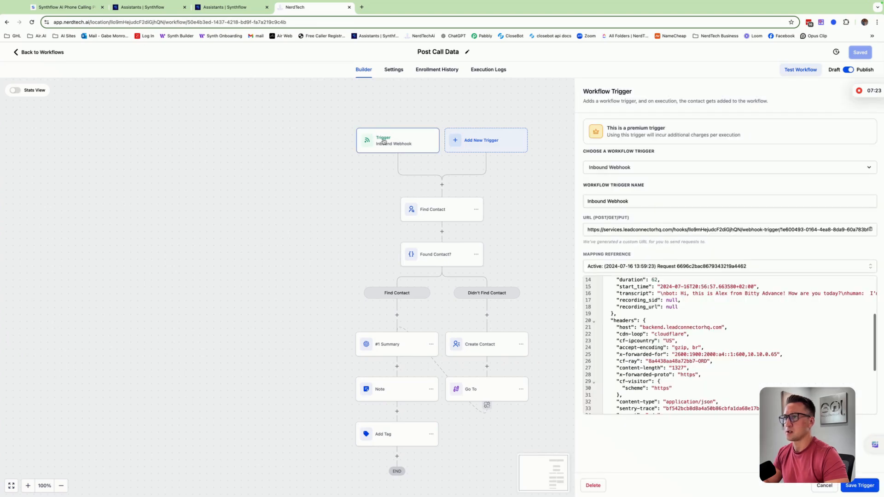
left_click(825, 485)
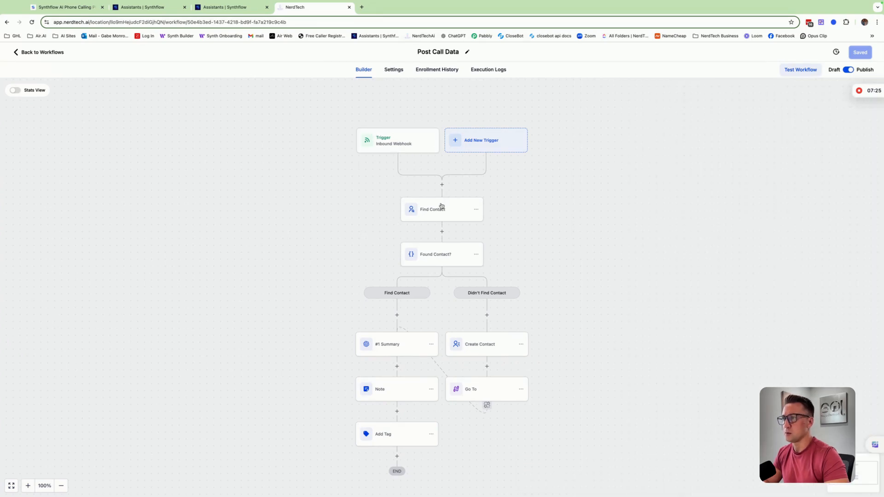
scroll("down", 3)
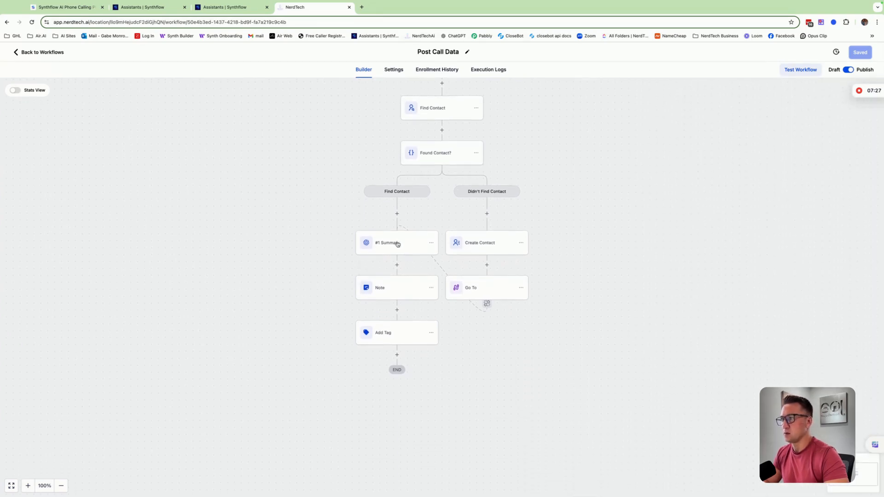
mouse_move(399, 333)
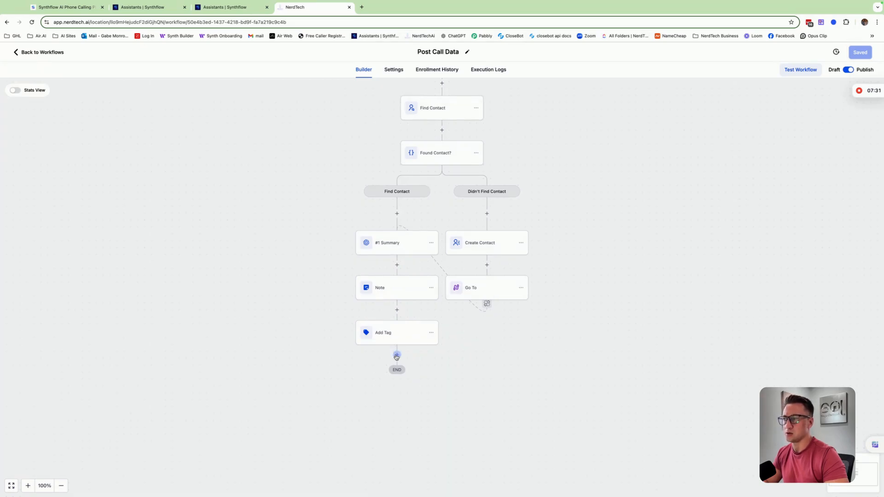
- Add a Send Internal Notification step after Add Tag, set to Email, and choose the recipient user type
left_click(396, 357)
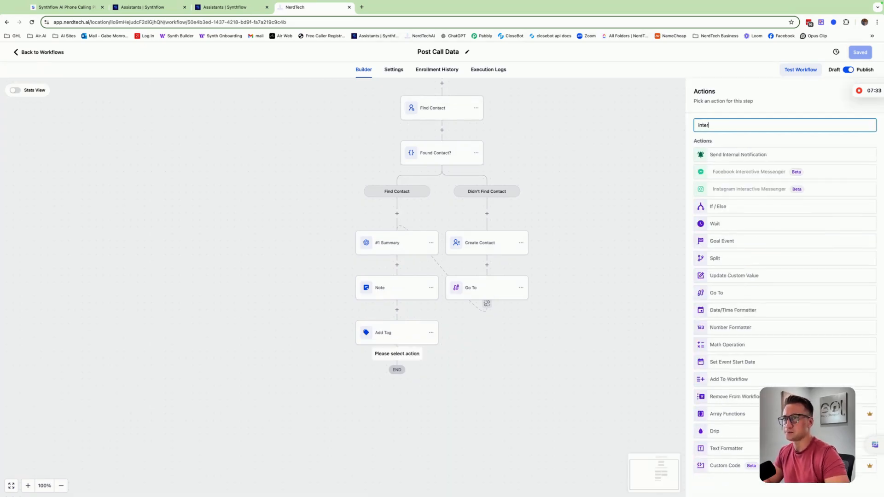
left_click(738, 155)
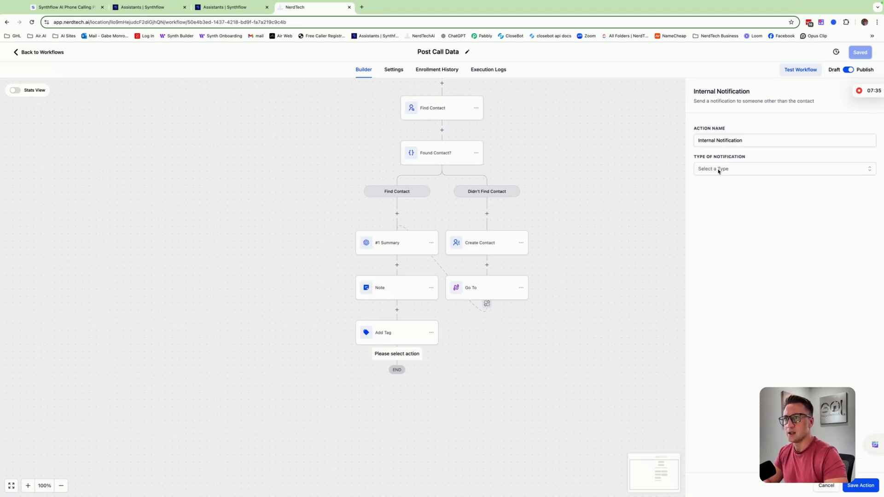
left_click(784, 169)
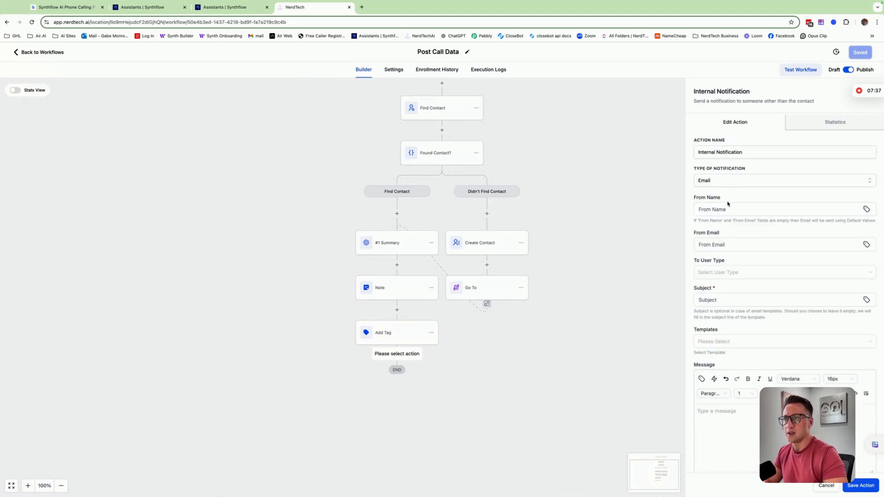
left_click(784, 273)
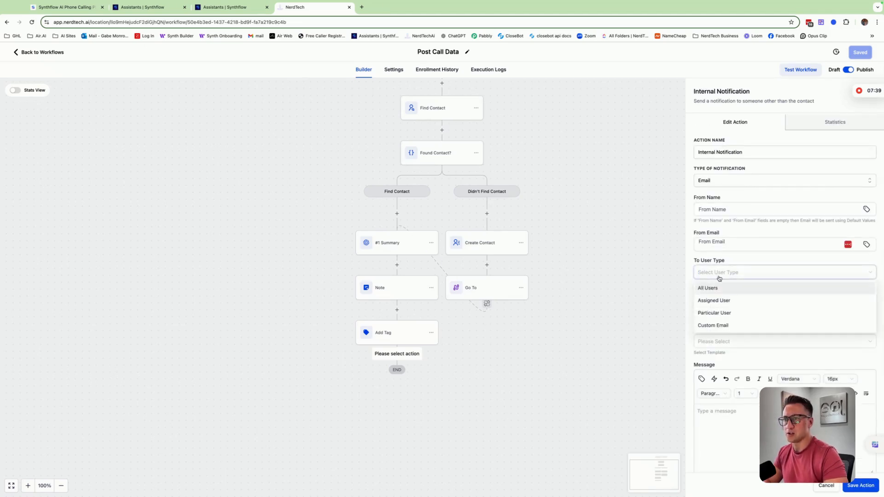
mouse_move(735, 256)
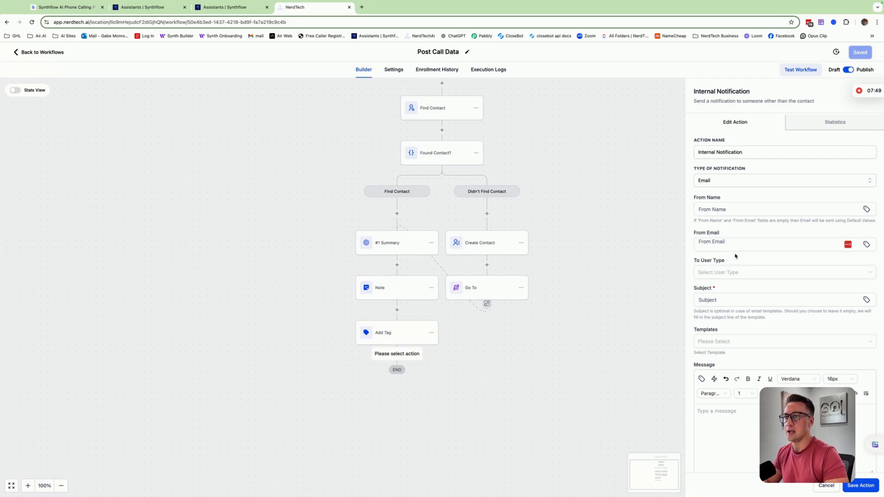
left_click(762, 244)
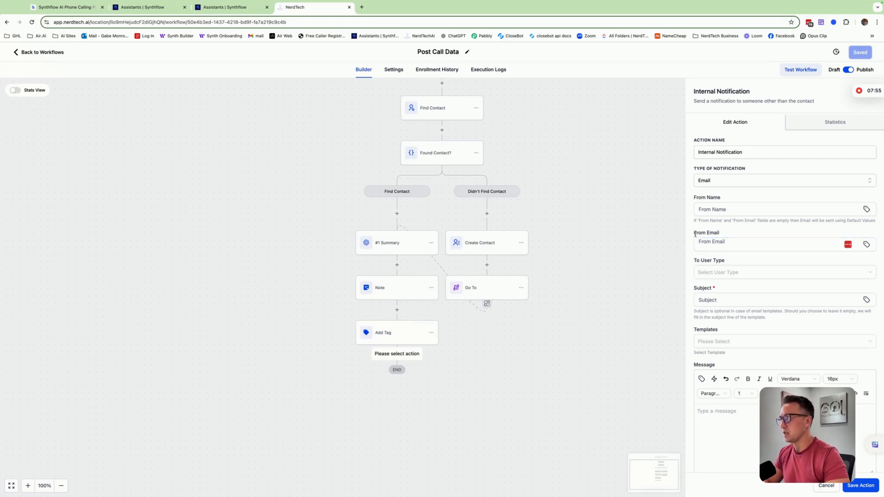
mouse_move(687, 236)
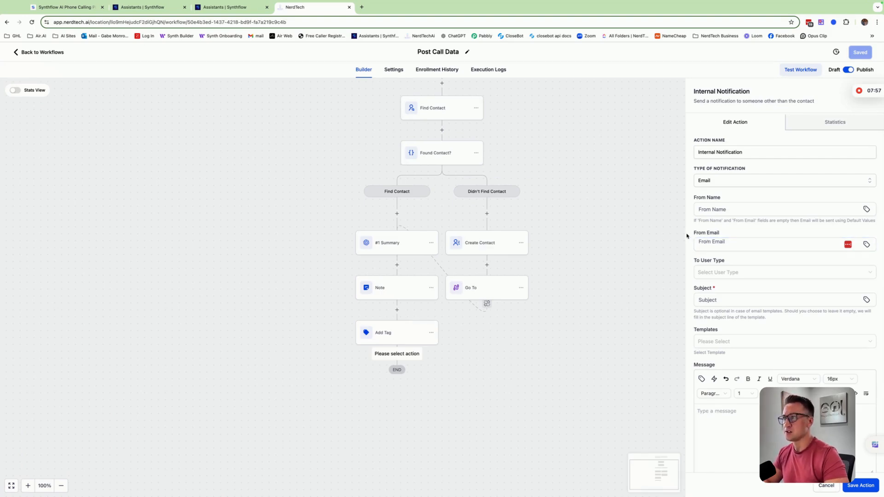